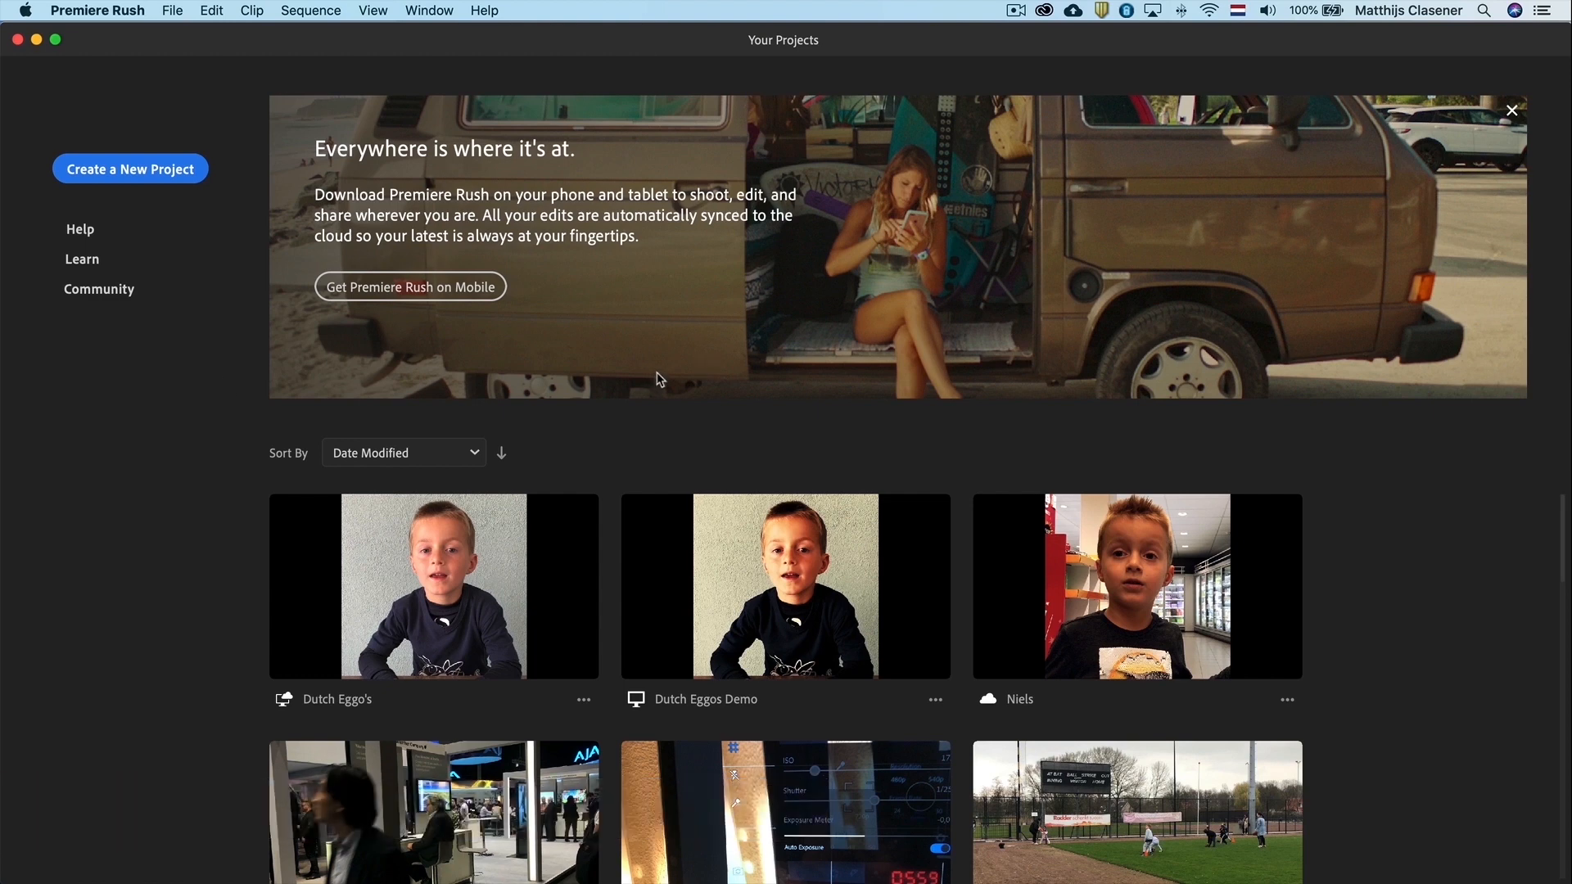
pyautogui.moveTo(563, 353)
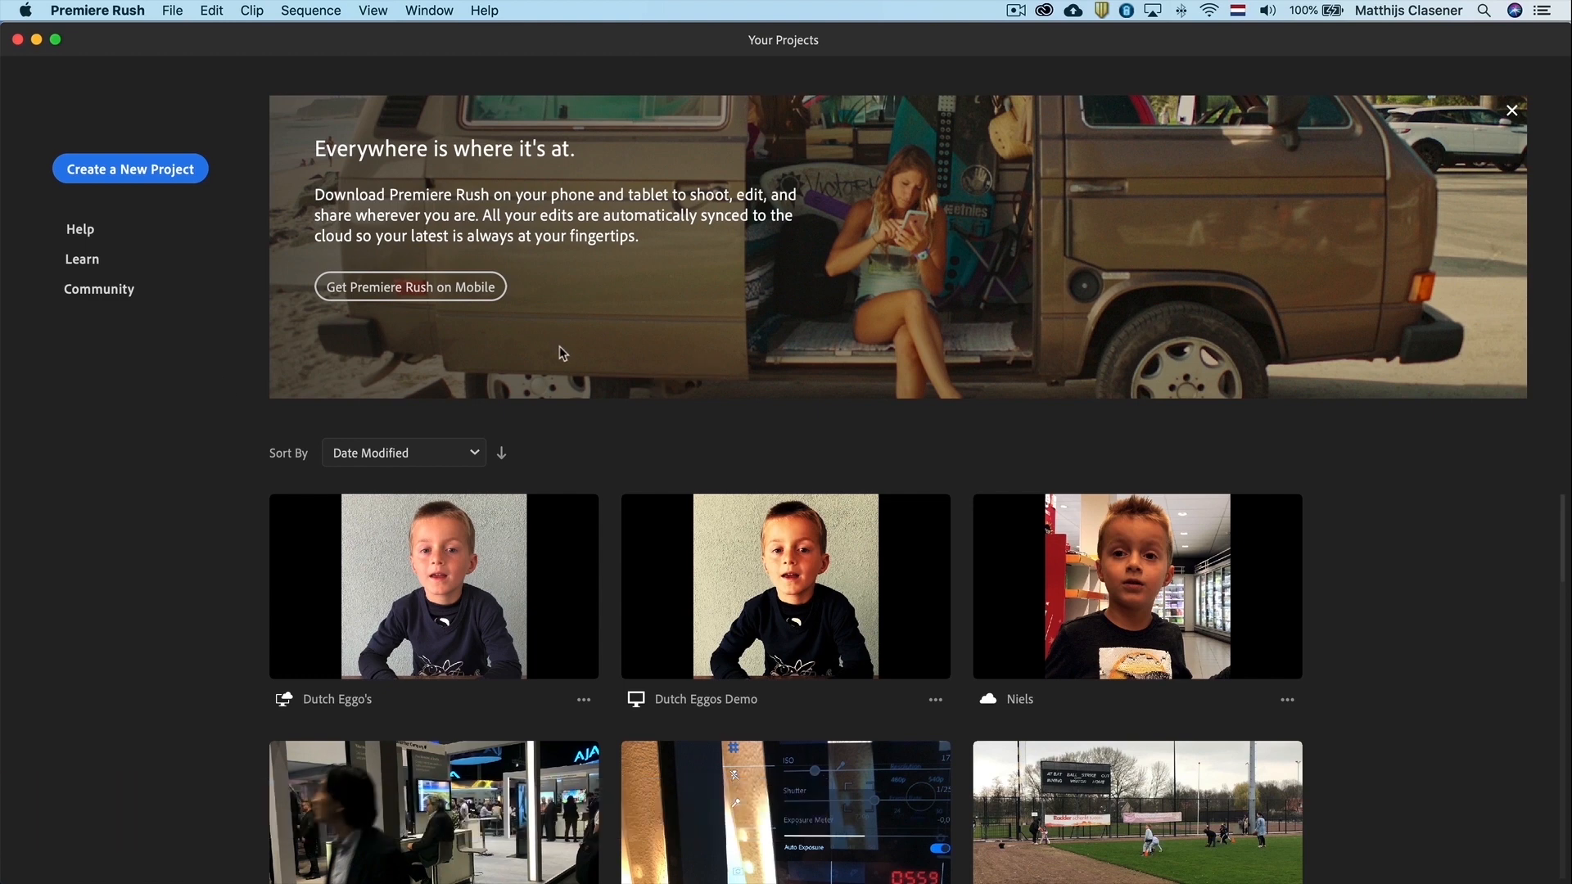
pyautogui.moveTo(151, 175)
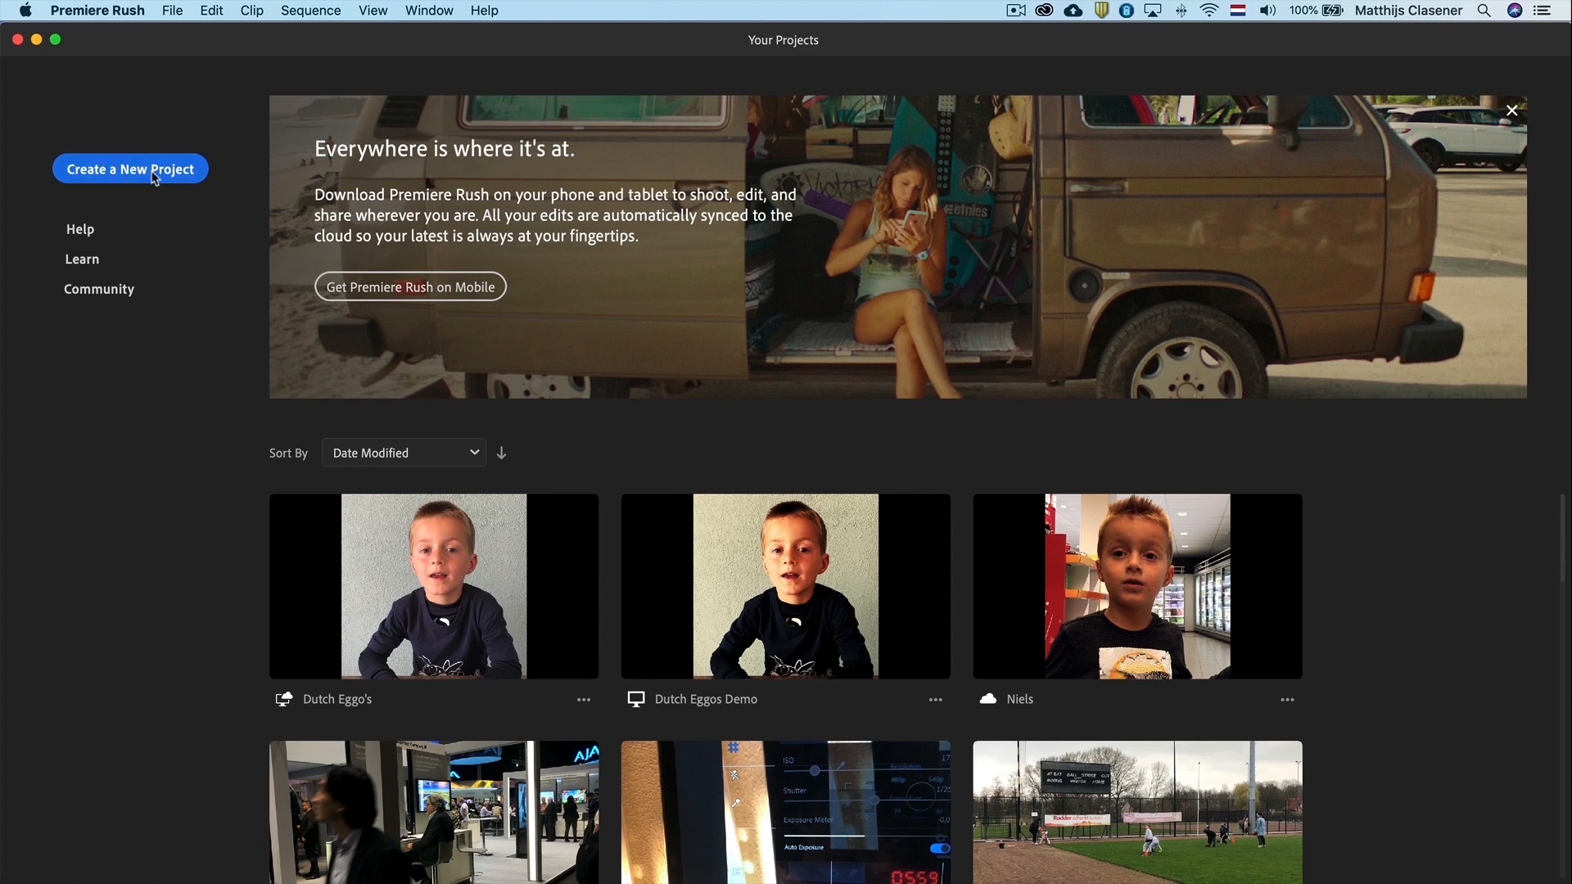
# Step: Start a new project with clips 1–11 and the PlasticSoup music selected, named 'Premiere Rush Demo'
pyautogui.click(130, 168)
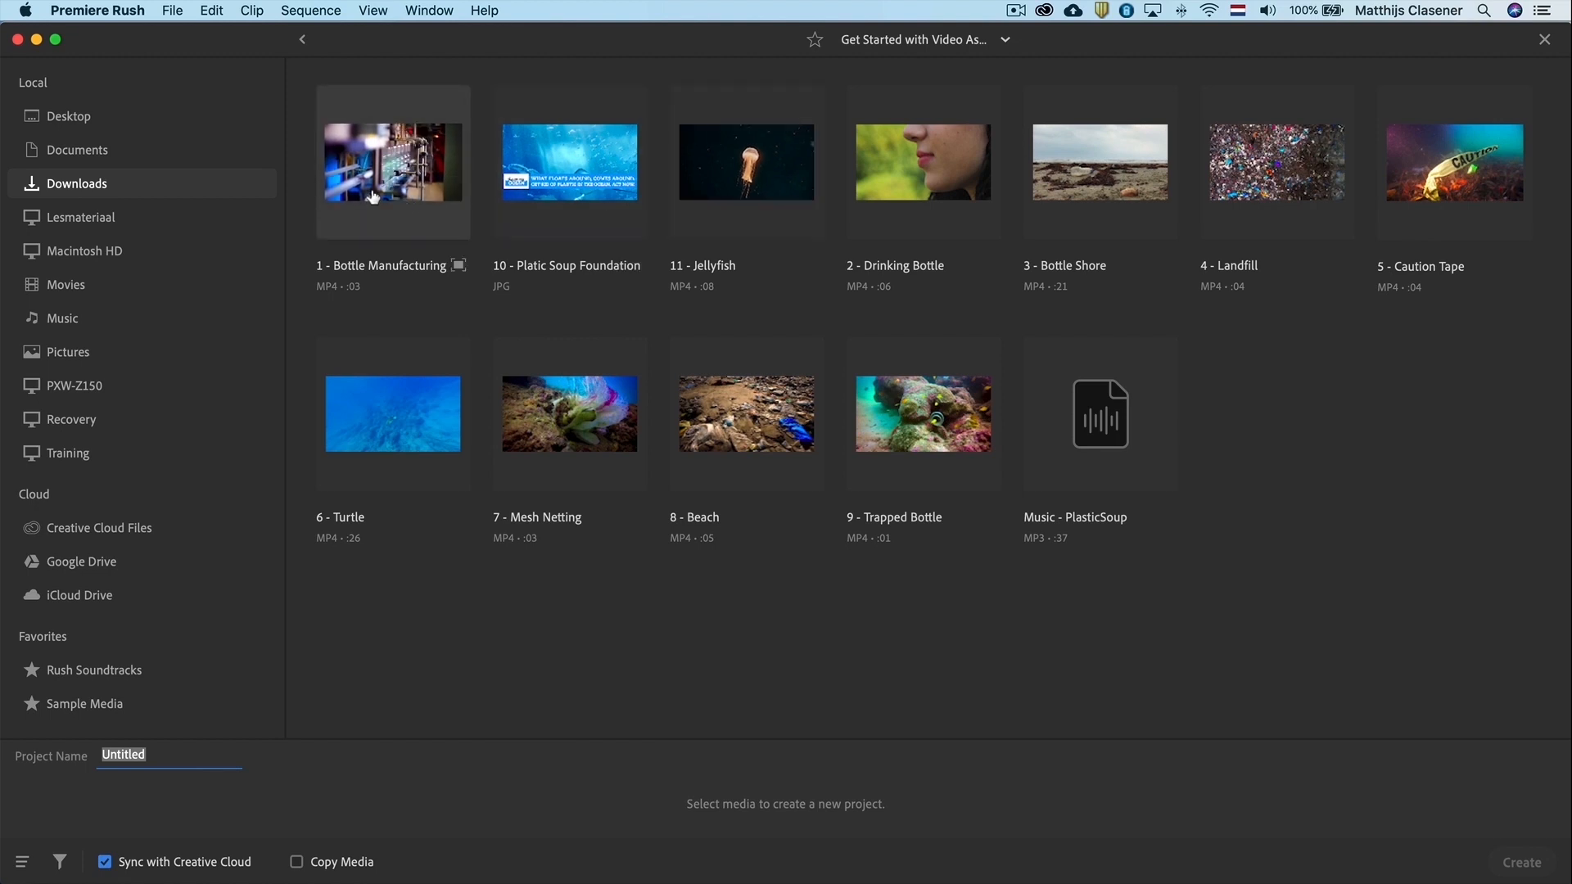
pyautogui.click(923, 161)
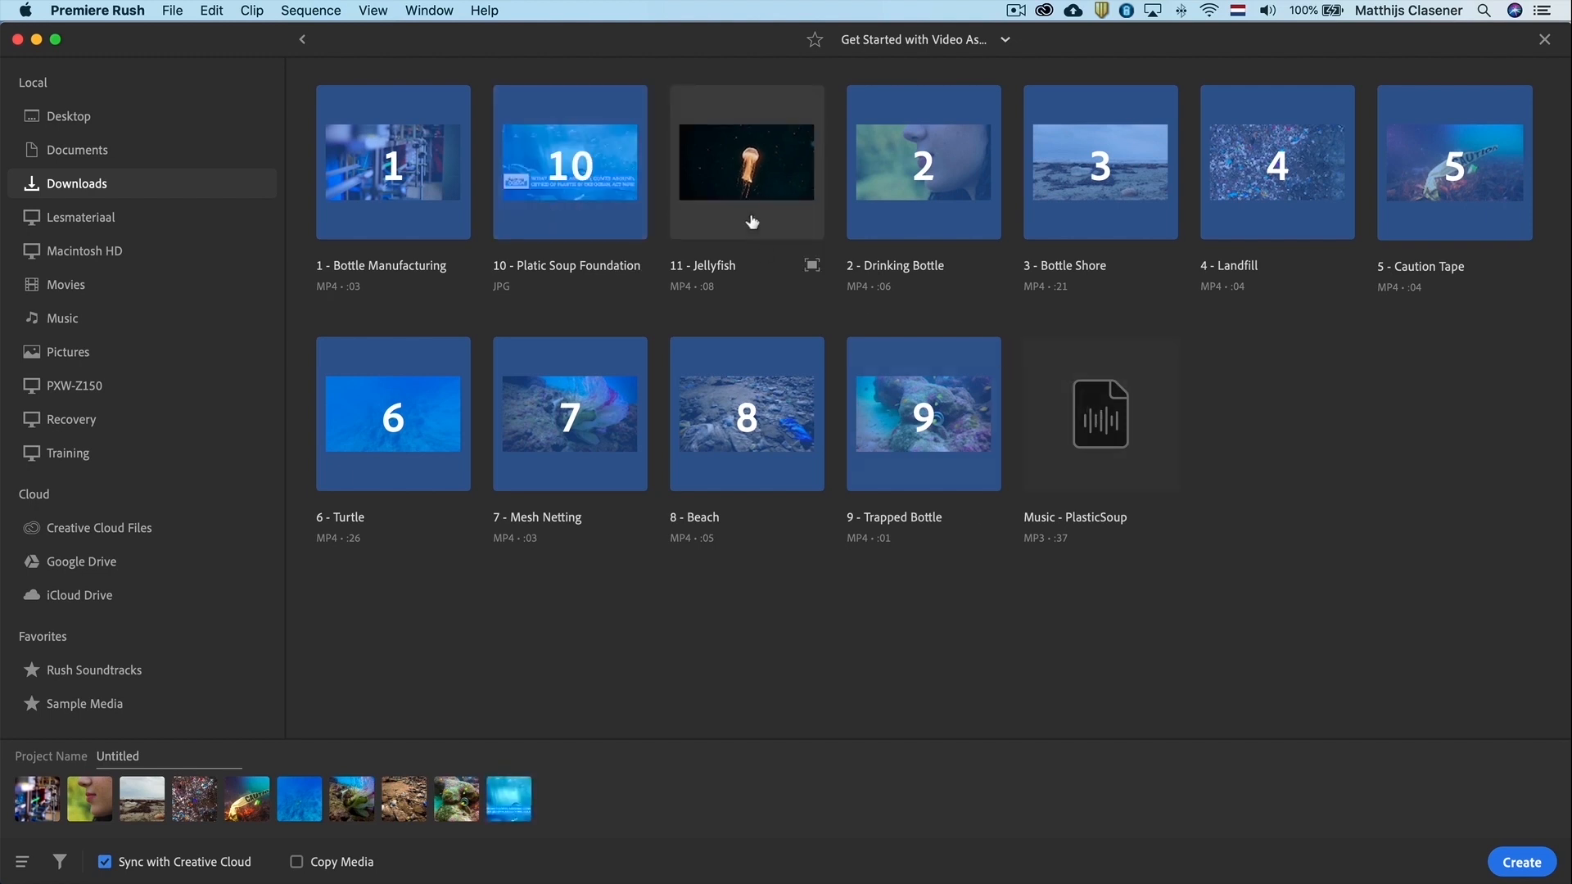
pyautogui.click(746, 163)
pyautogui.write('Premiere Rush Demo')
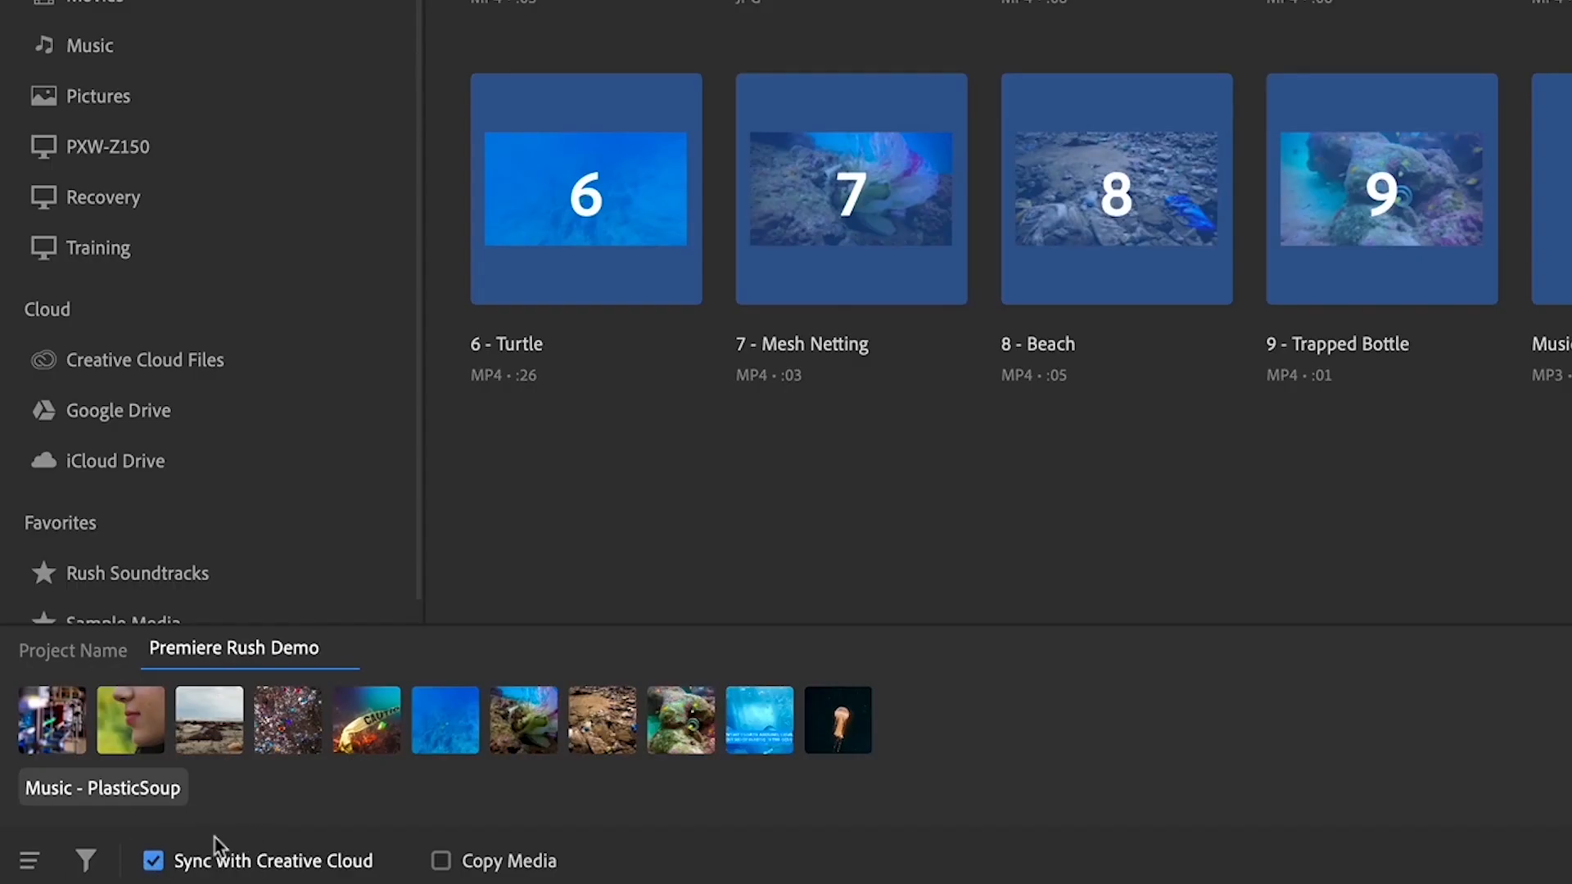
pyautogui.click(235, 647)
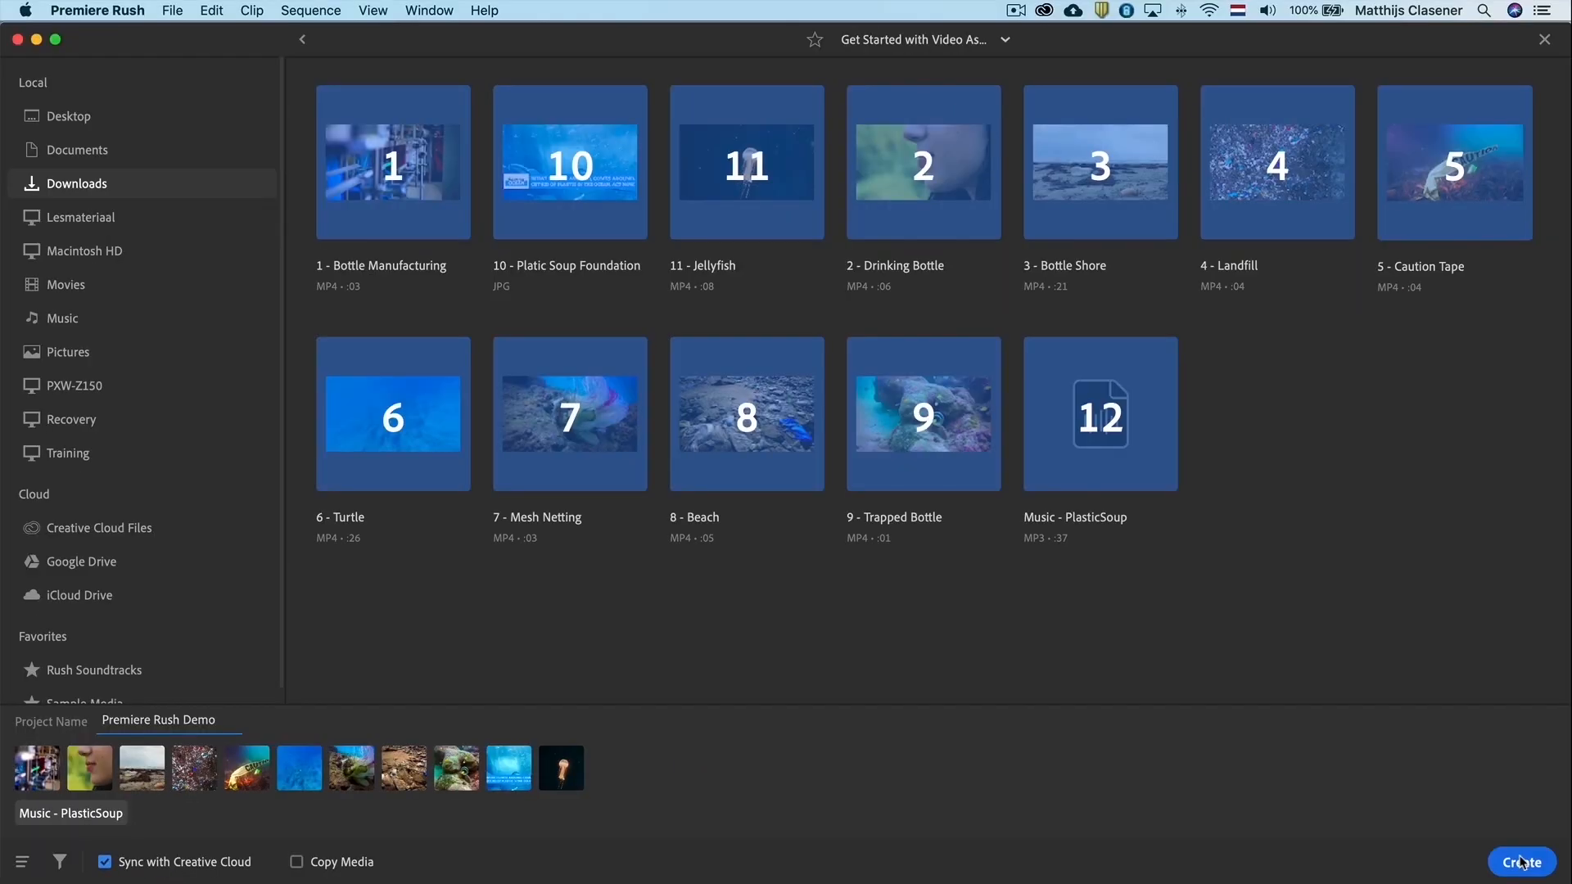
# Step: Create the Premiere Rush Demo project, building Sequence 01 with all eleven clips above the music
pyautogui.click(1522, 862)
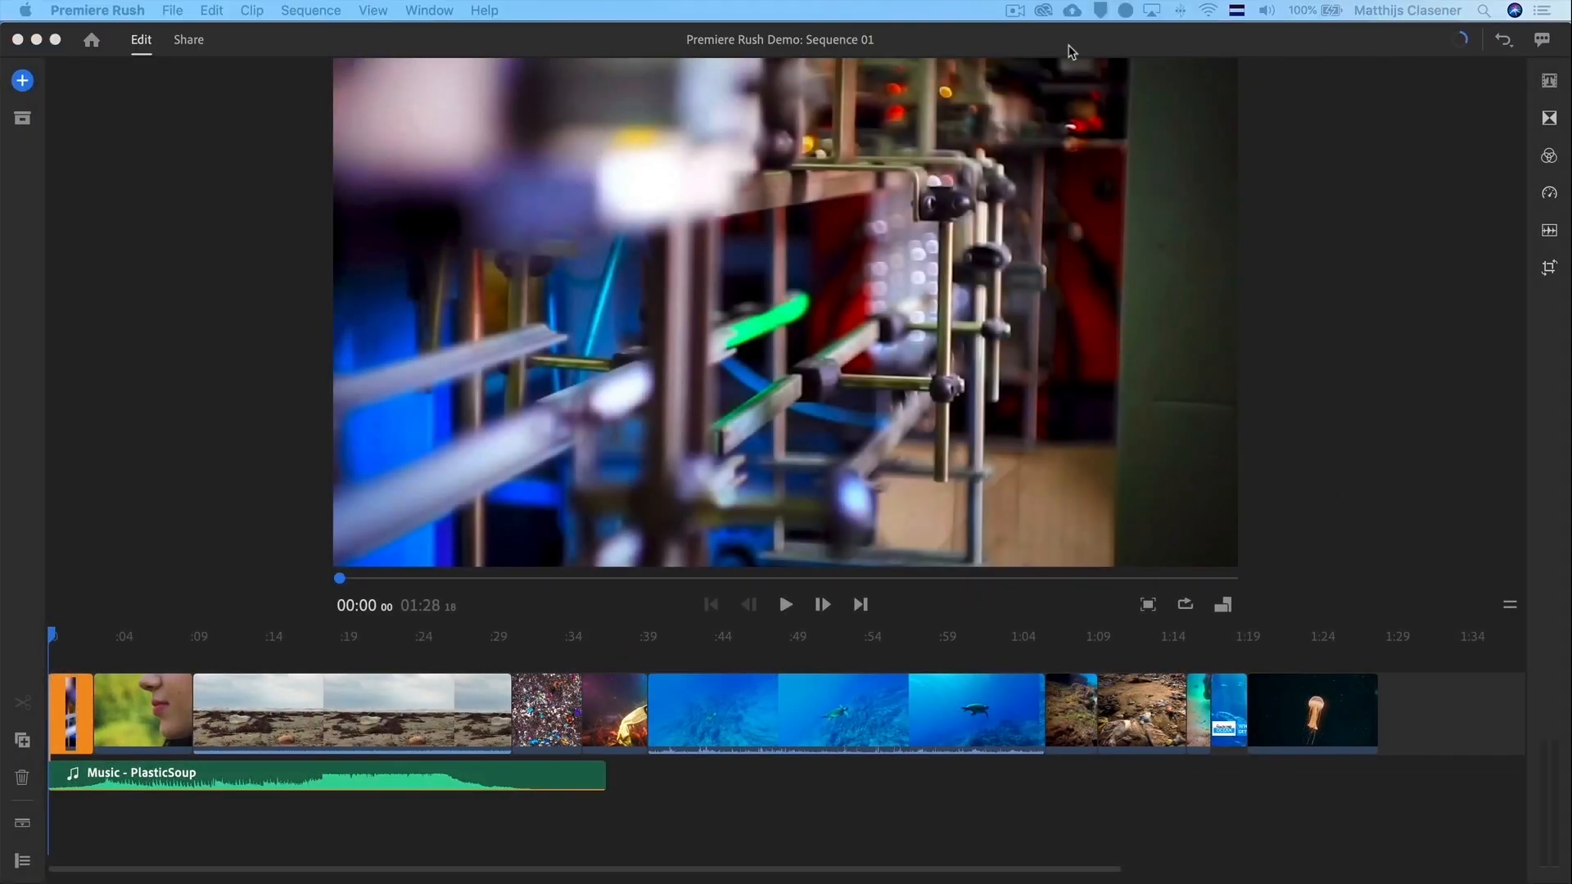
pyautogui.moveTo(919, 254)
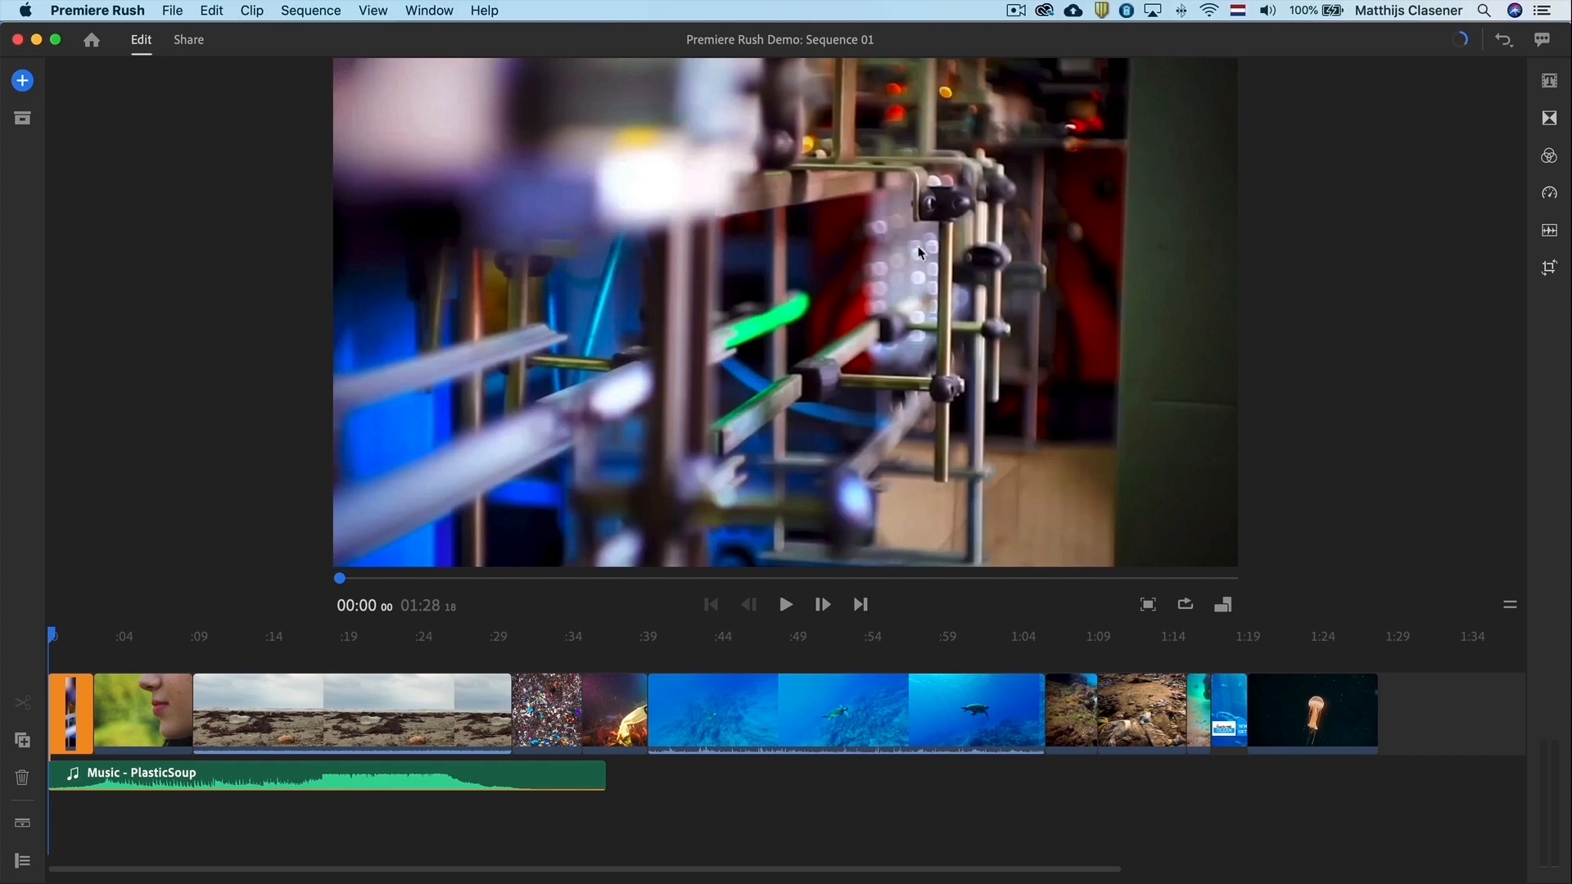
pyautogui.moveTo(606, 732)
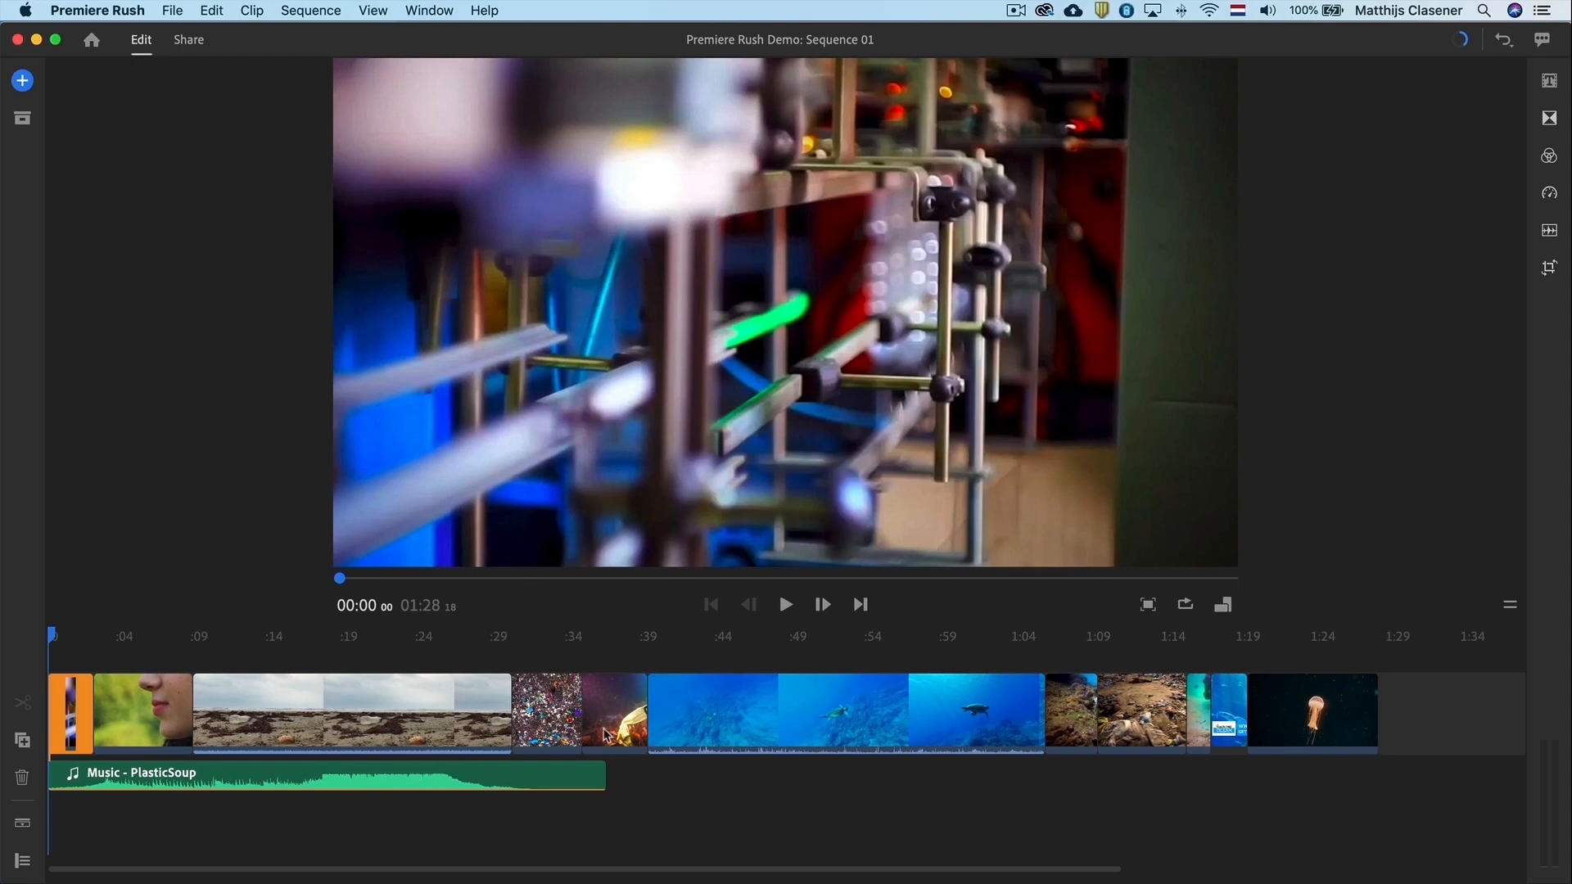
pyautogui.moveTo(604, 755)
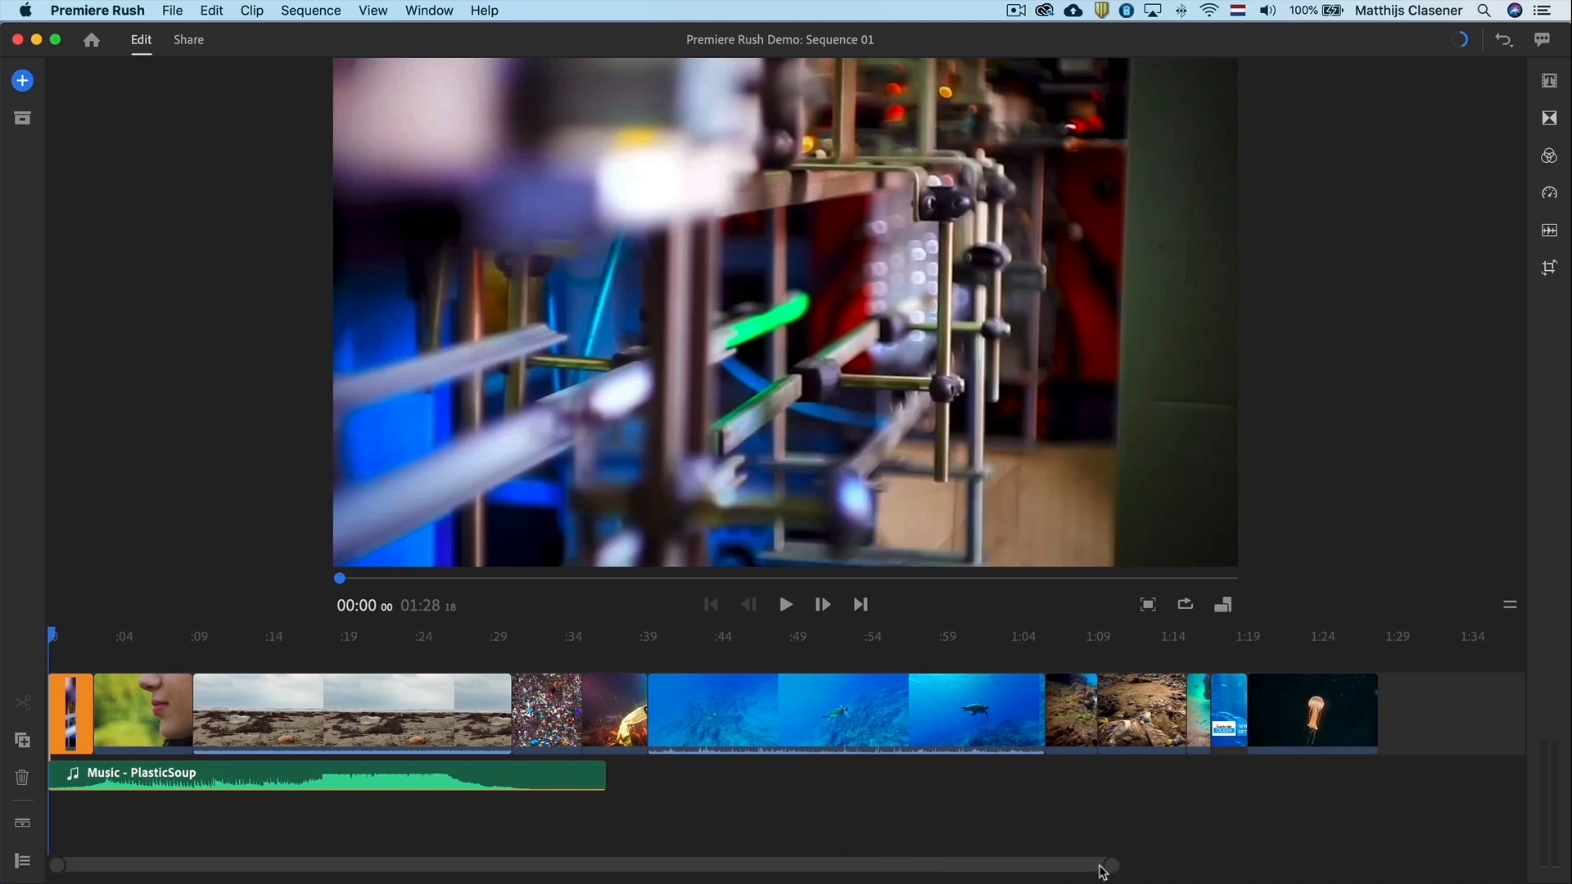
pyautogui.moveTo(1112, 867)
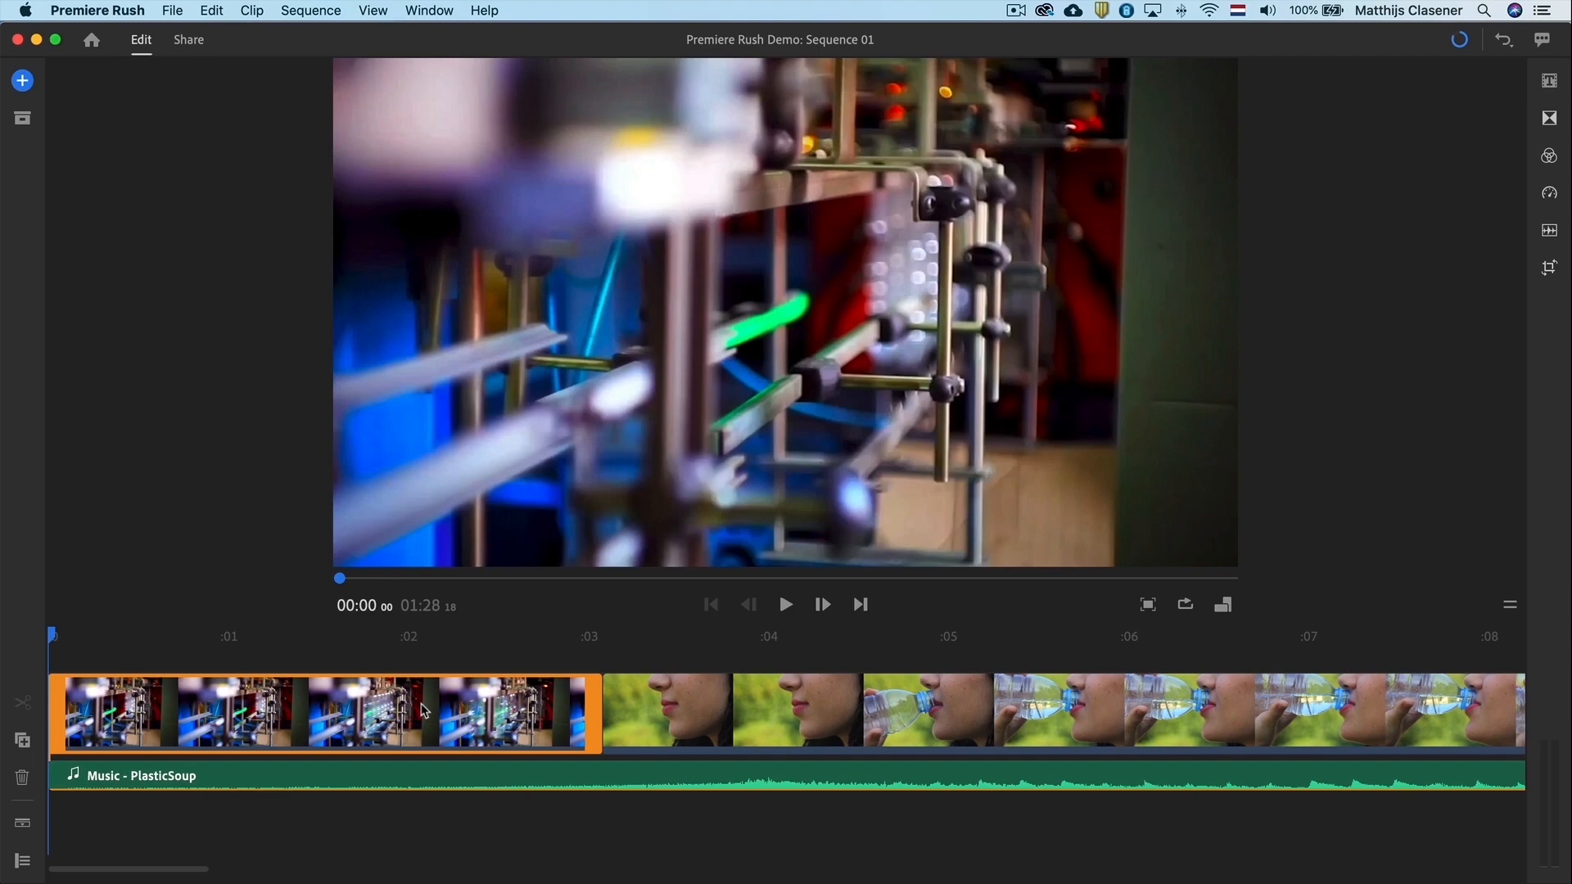
pyautogui.moveTo(567, 705)
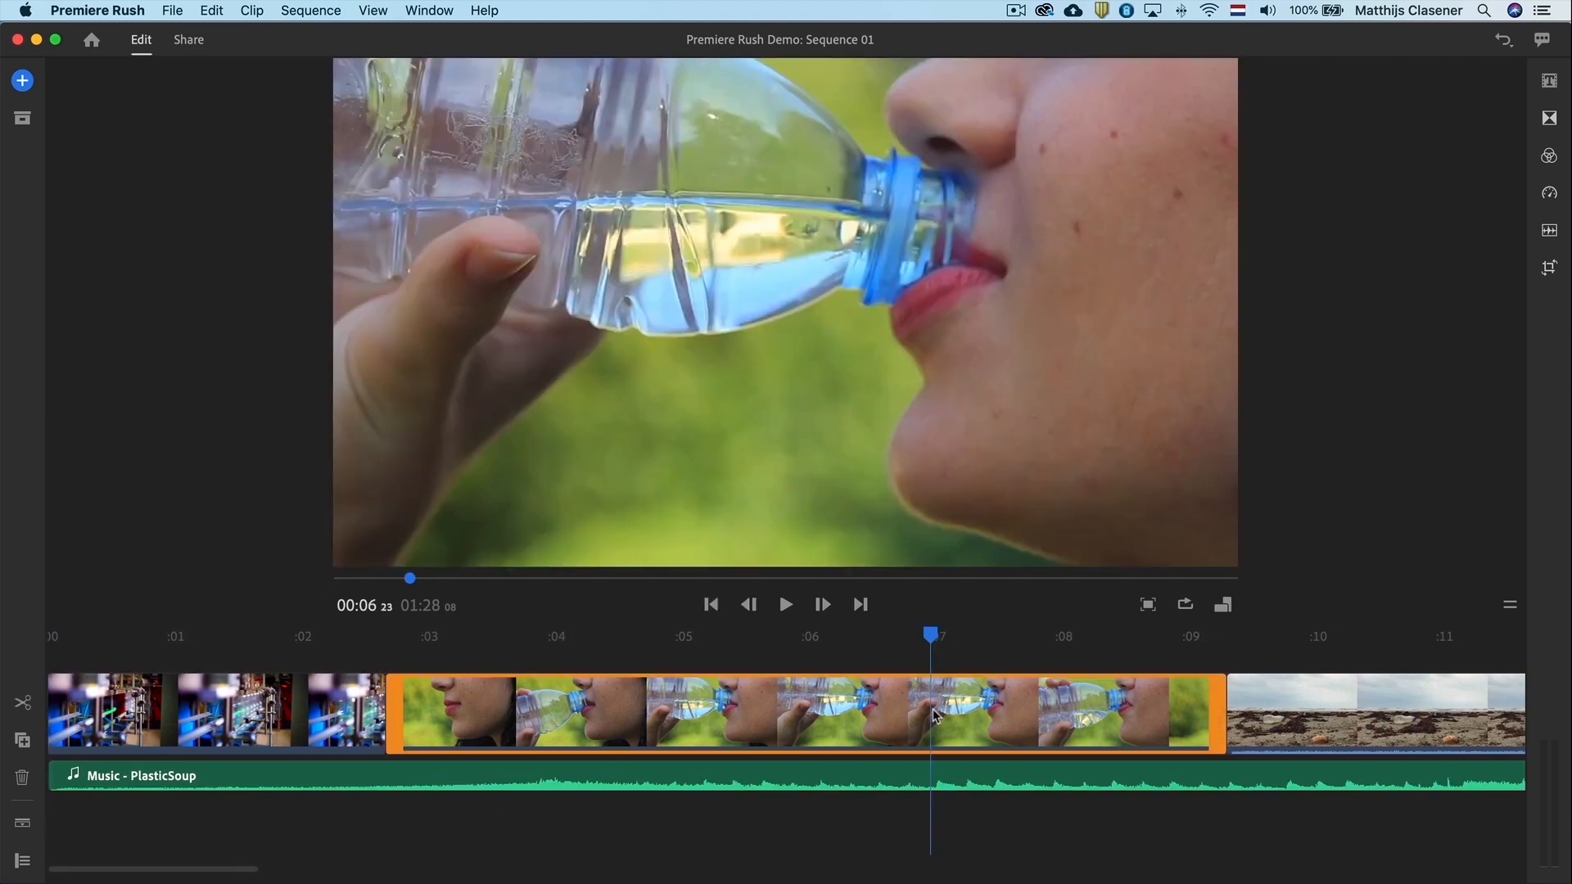
pyautogui.moveTo(487, 639)
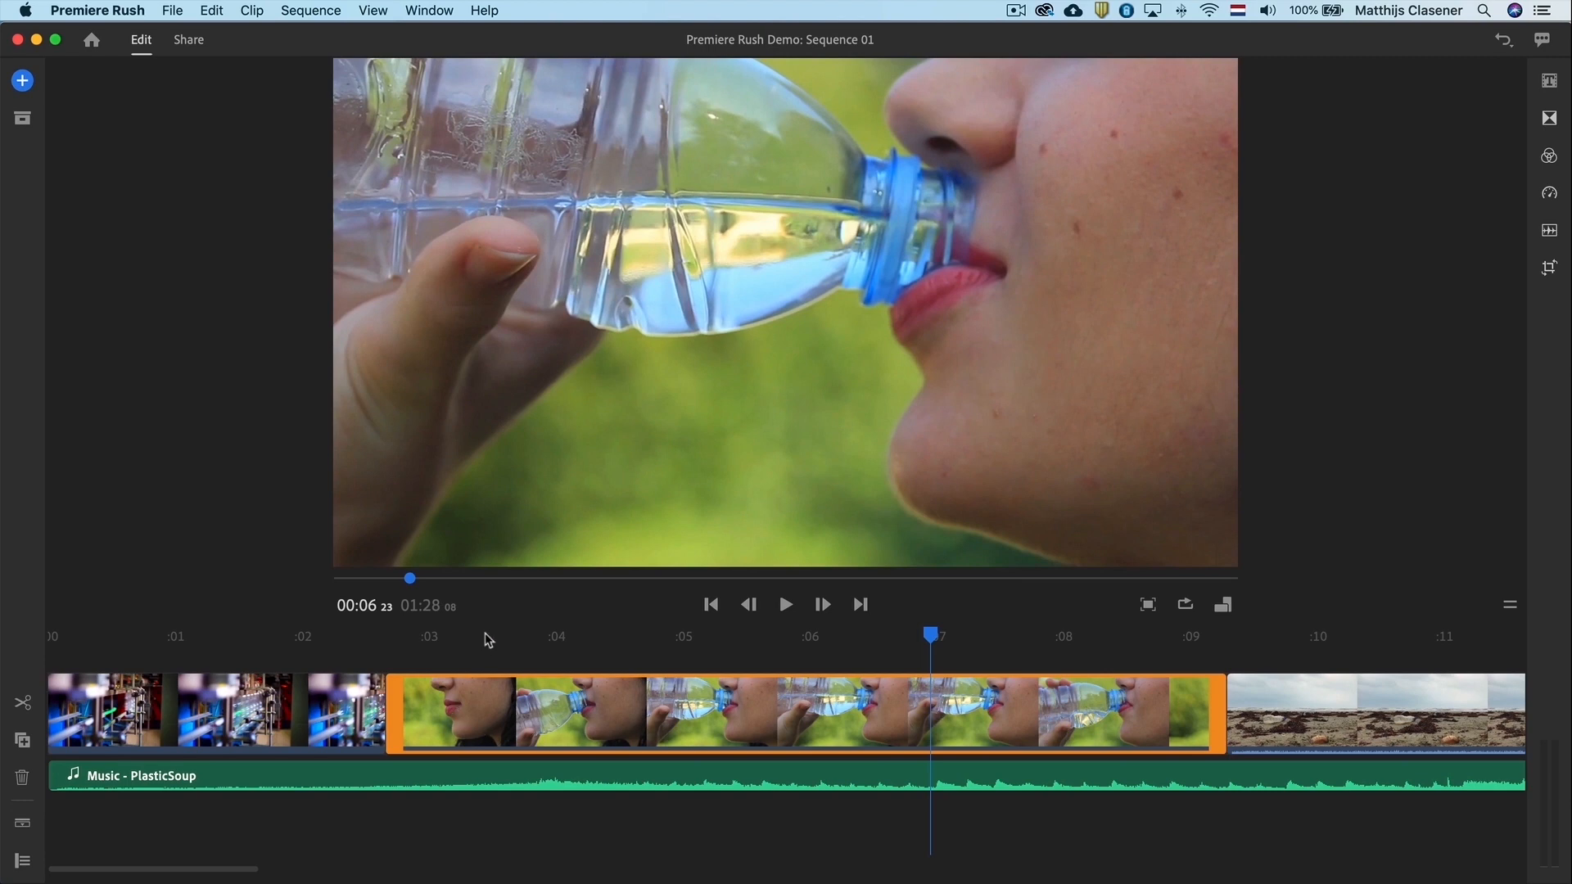
pyautogui.moveTo(1075, 738)
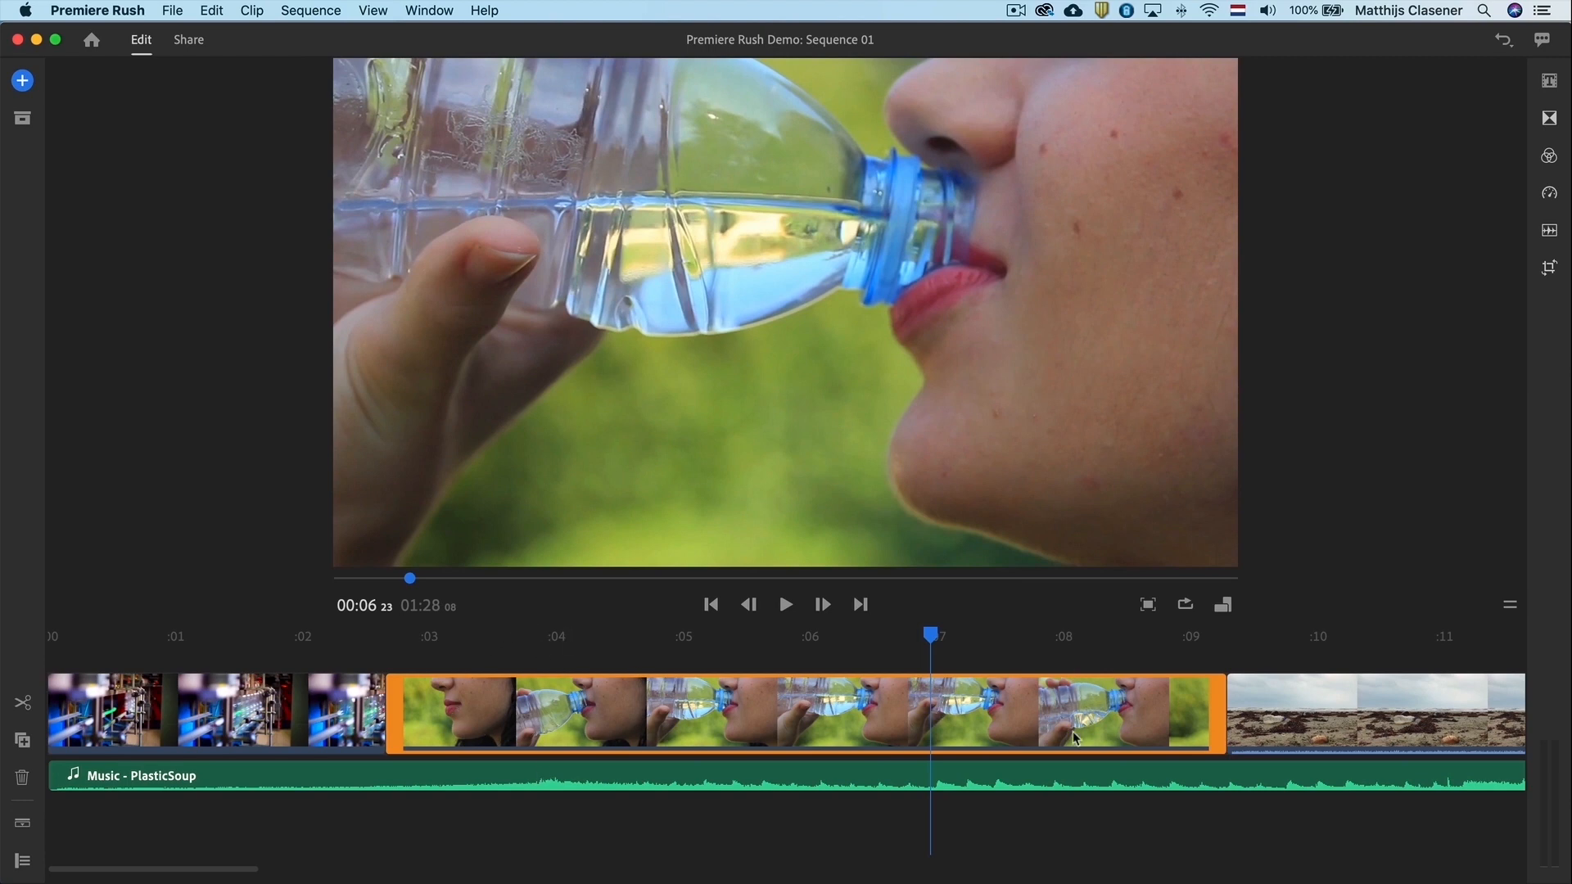
pyautogui.moveTo(401, 700)
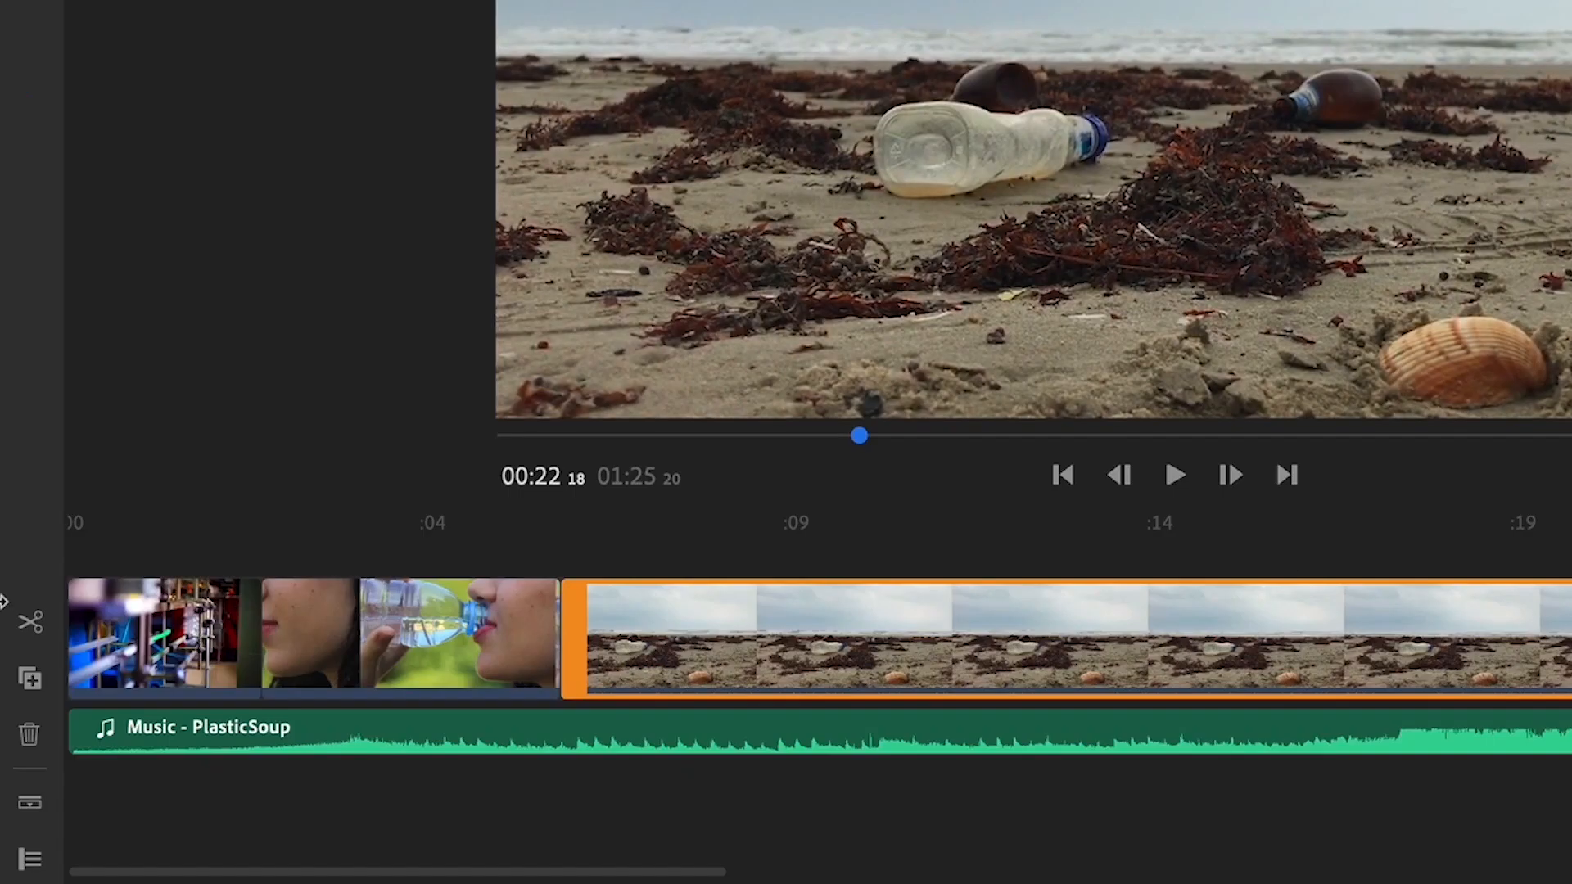
pyautogui.moveTo(30, 621)
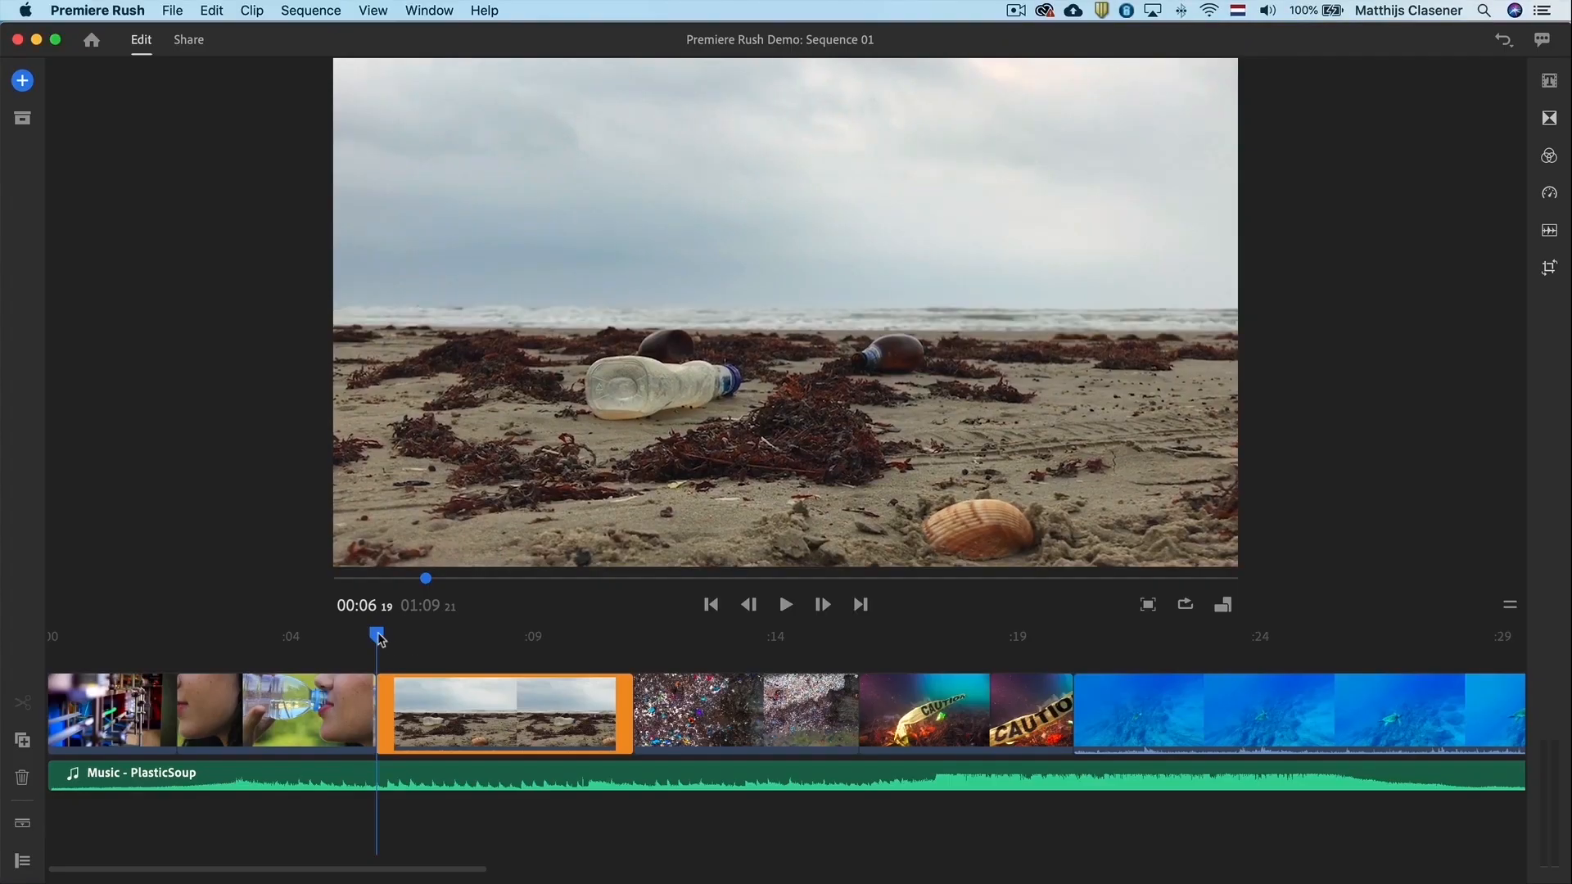
# Step: Trim beach, caution tape and turtle clips, delete litter and one jellyfish, end music at 00:31:16
pyautogui.click(773, 635)
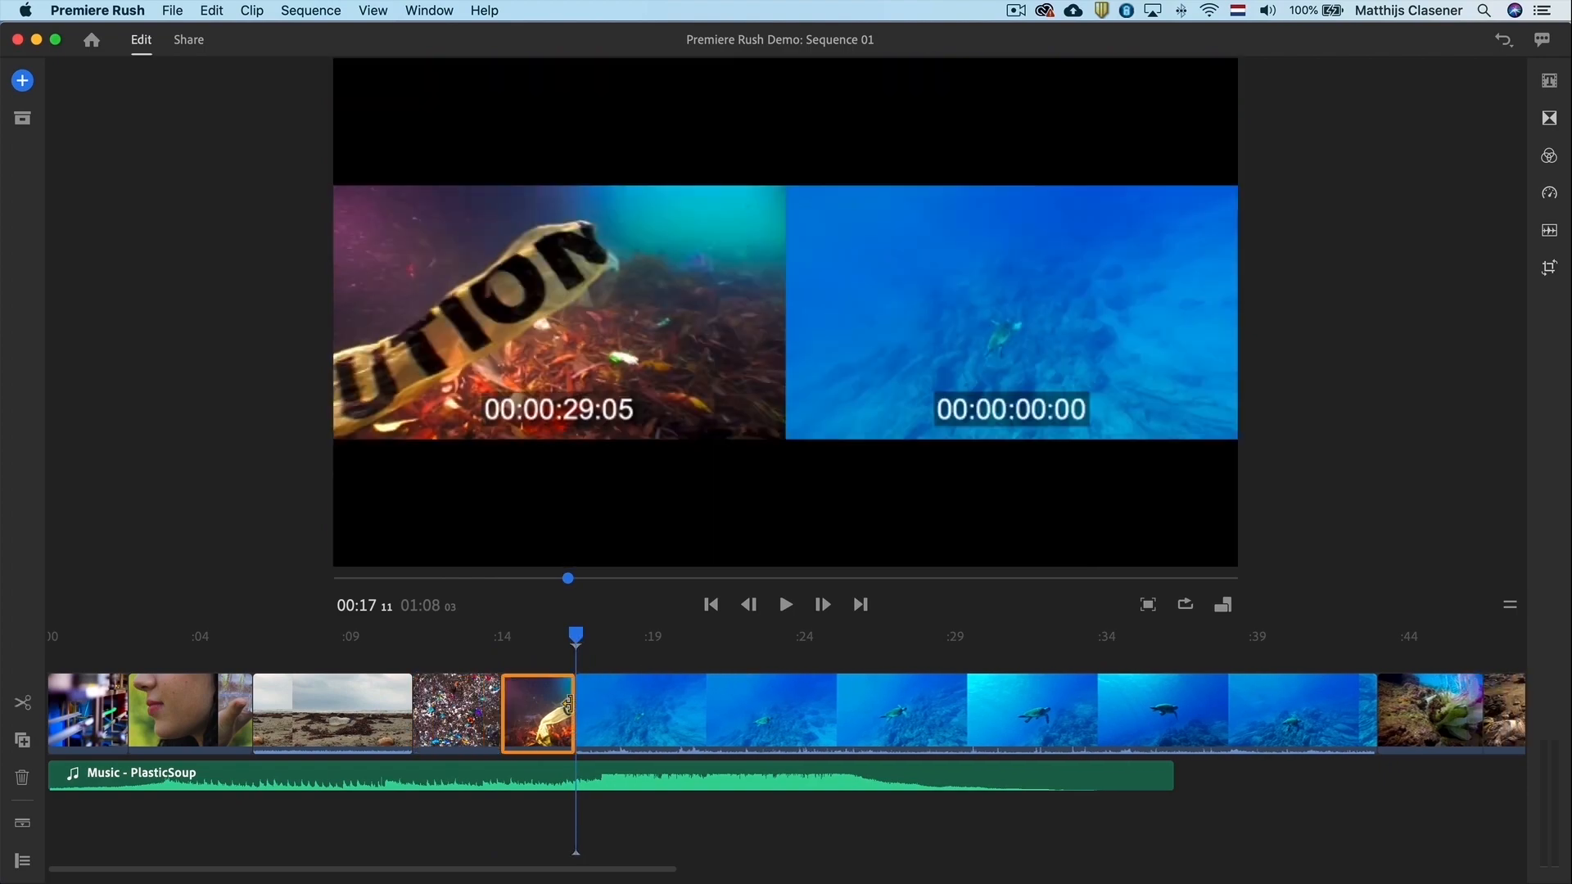
pyautogui.click(682, 714)
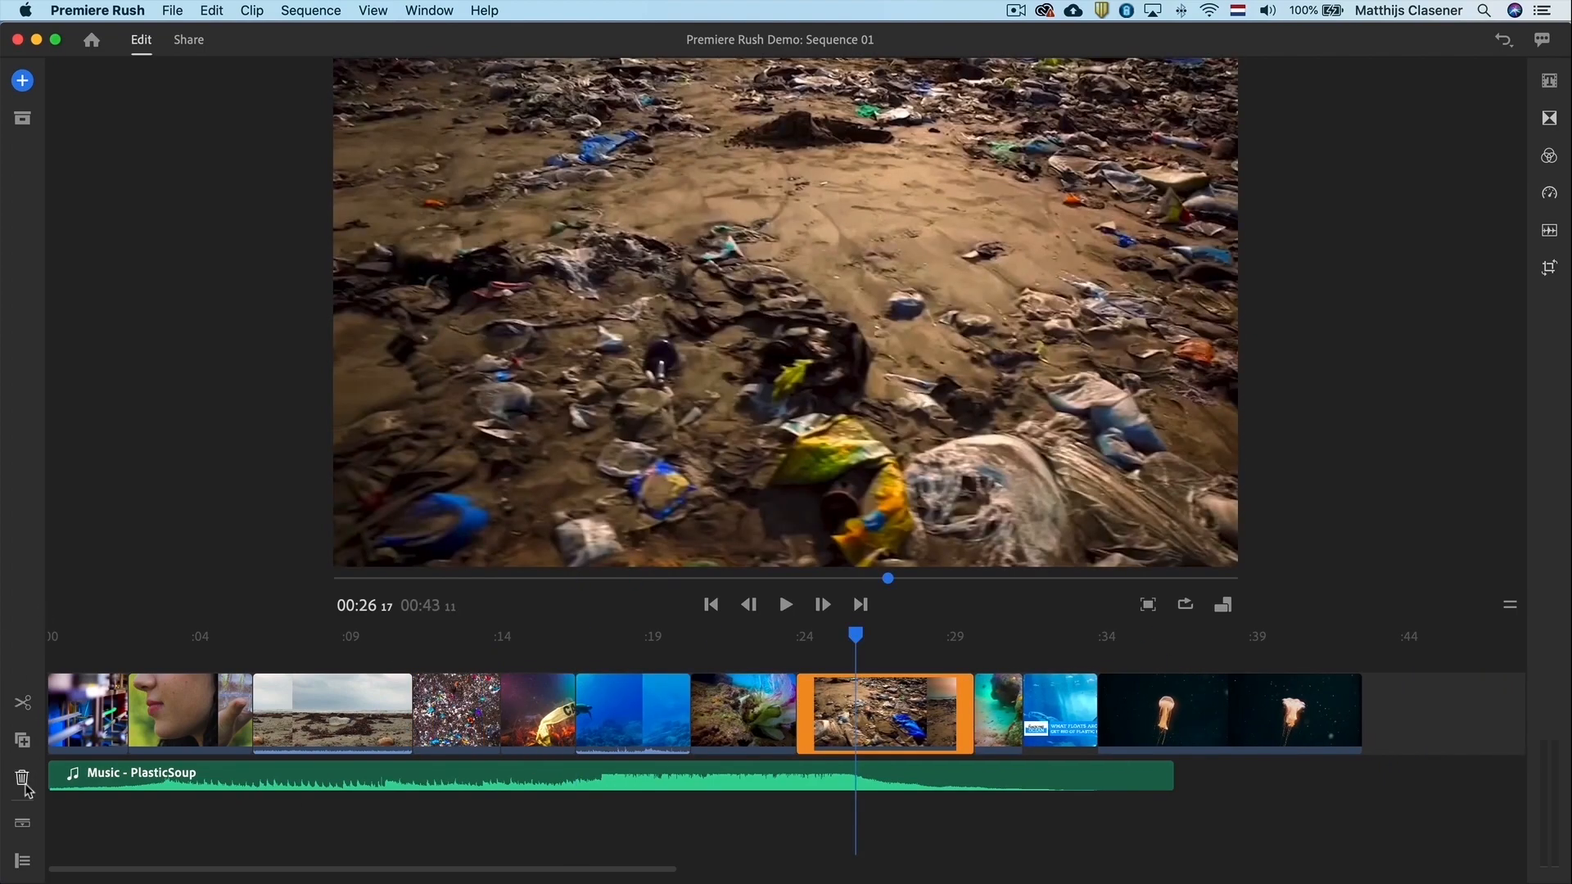
pyautogui.click(22, 777)
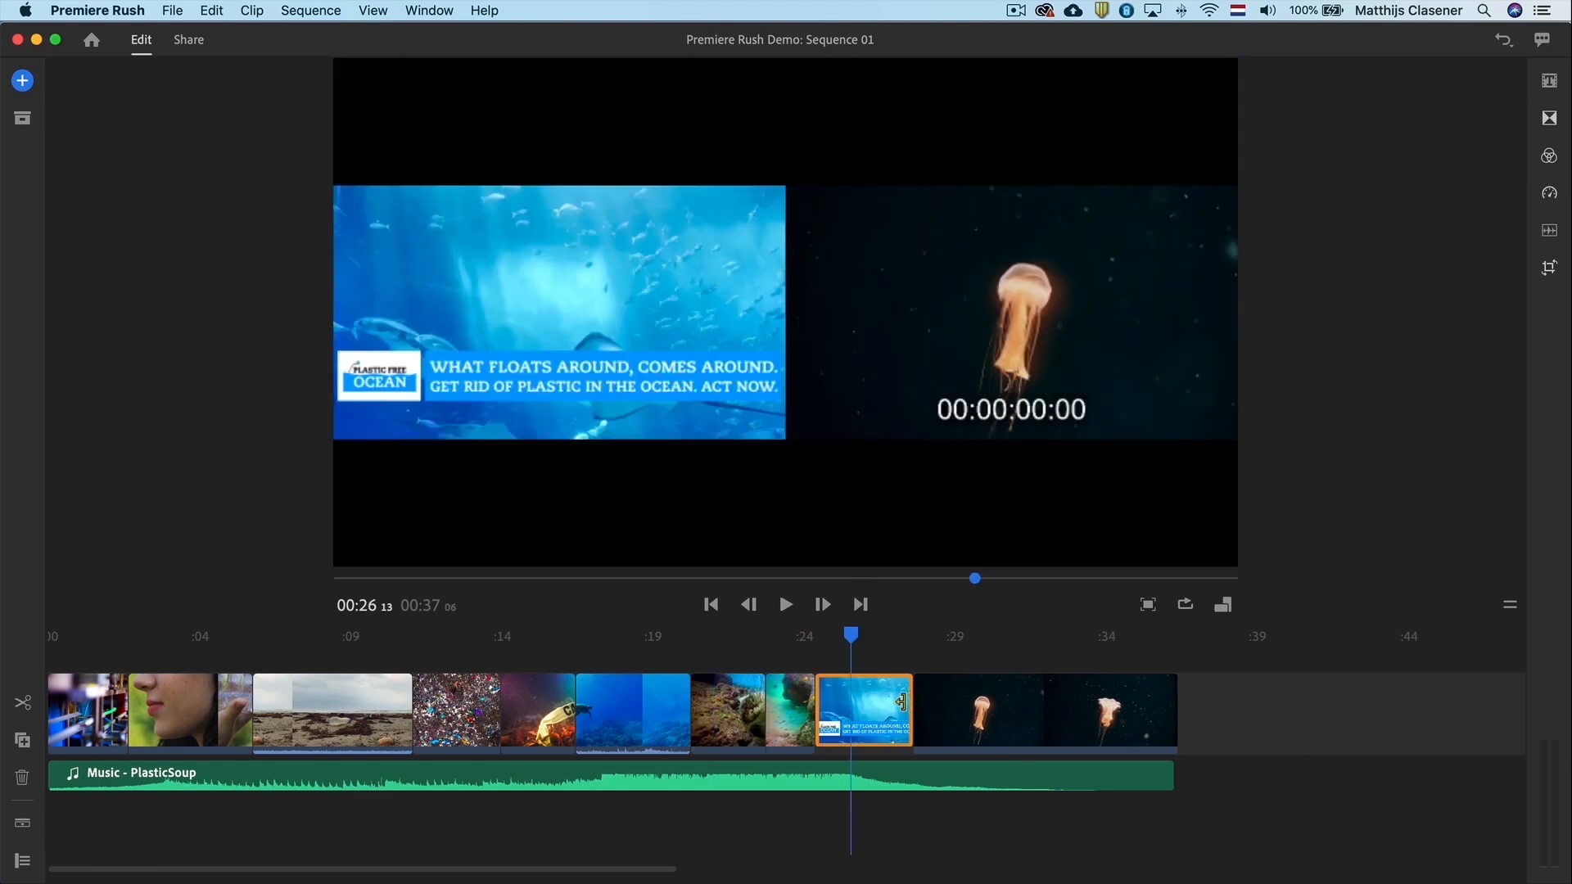
pyautogui.click(997, 713)
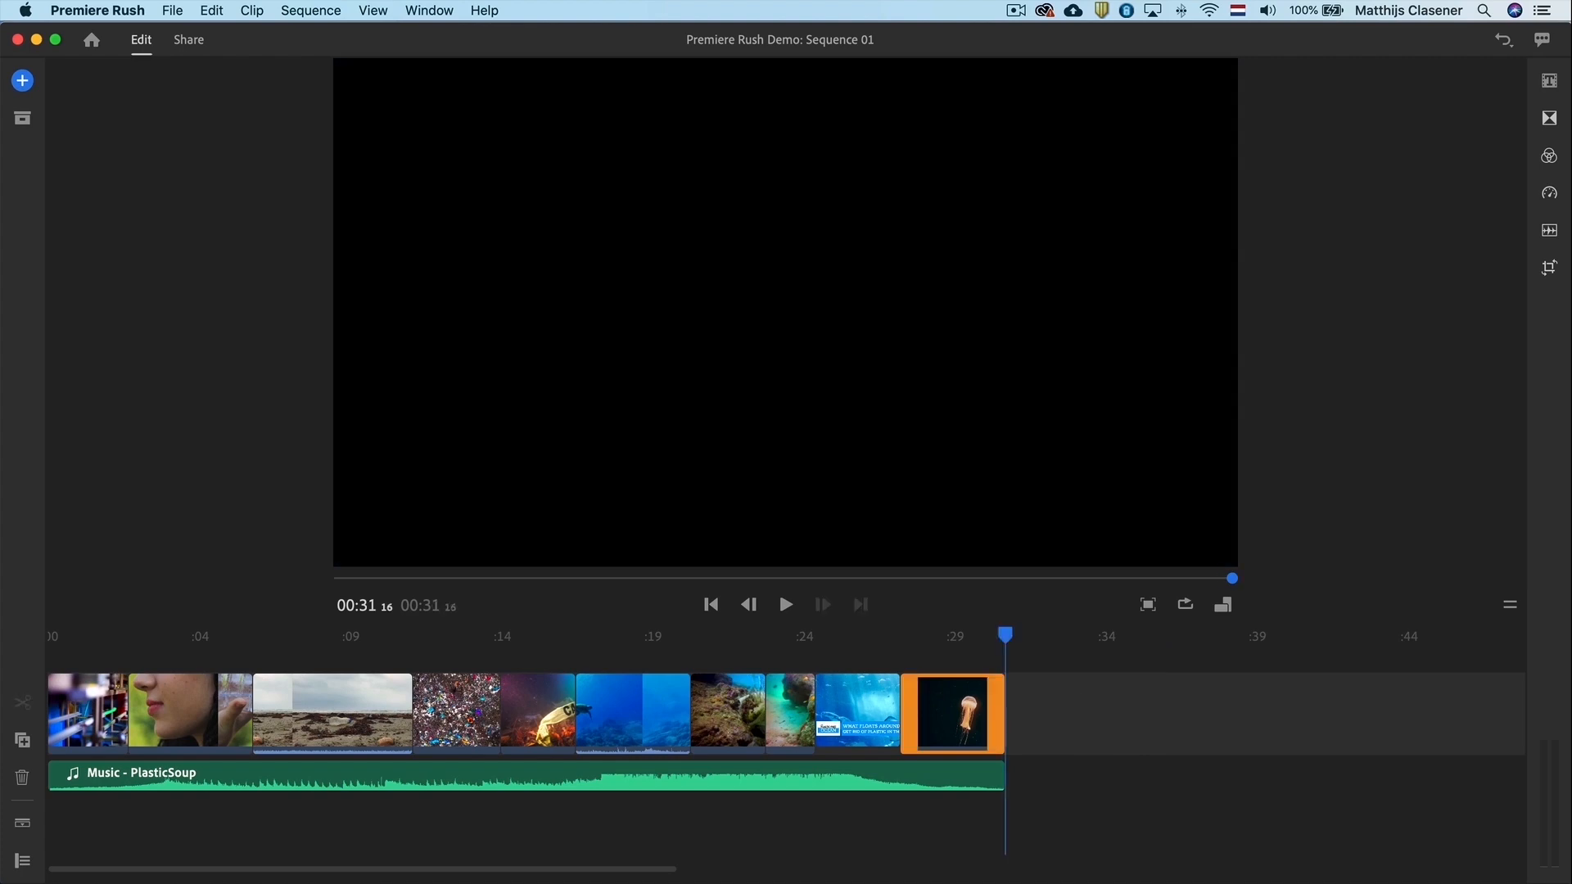
pyautogui.click(332, 713)
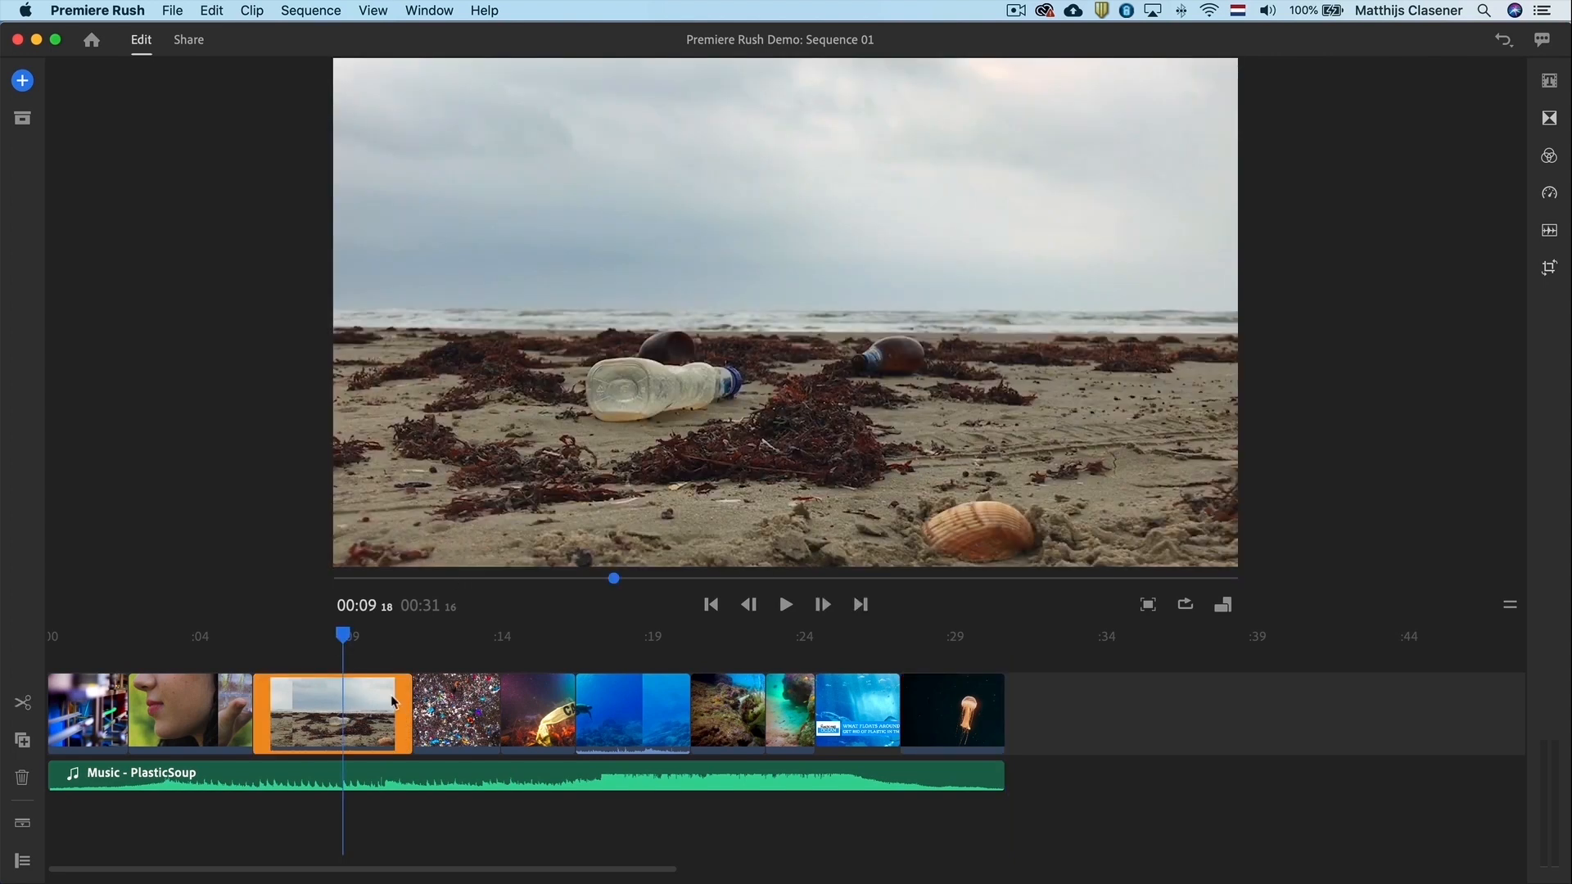
pyautogui.moveTo(1250, 362)
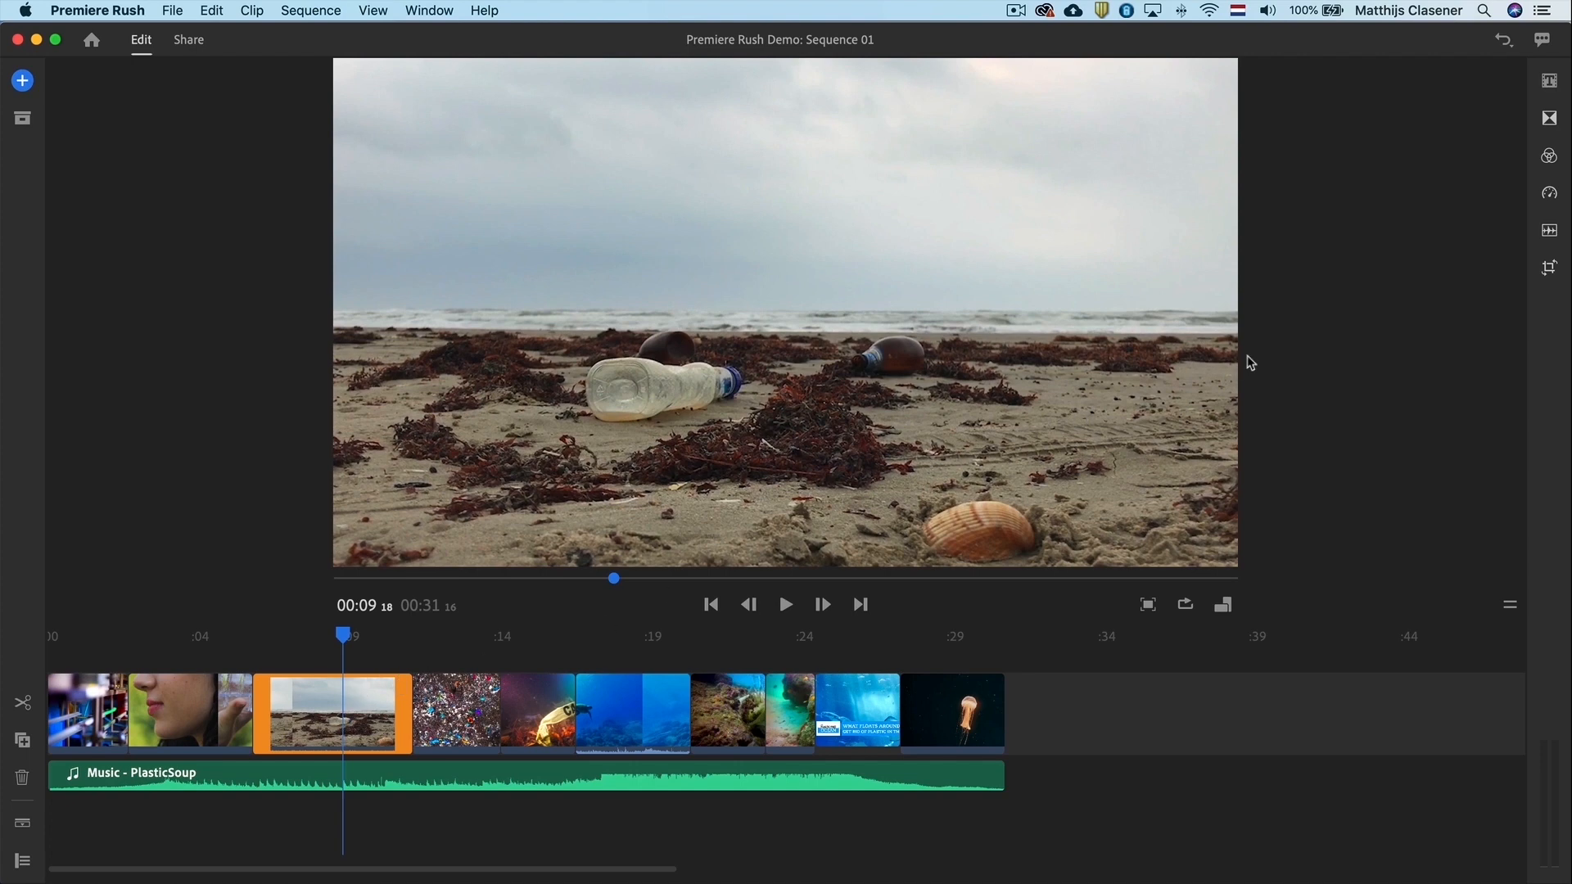
pyautogui.moveTo(1549, 232)
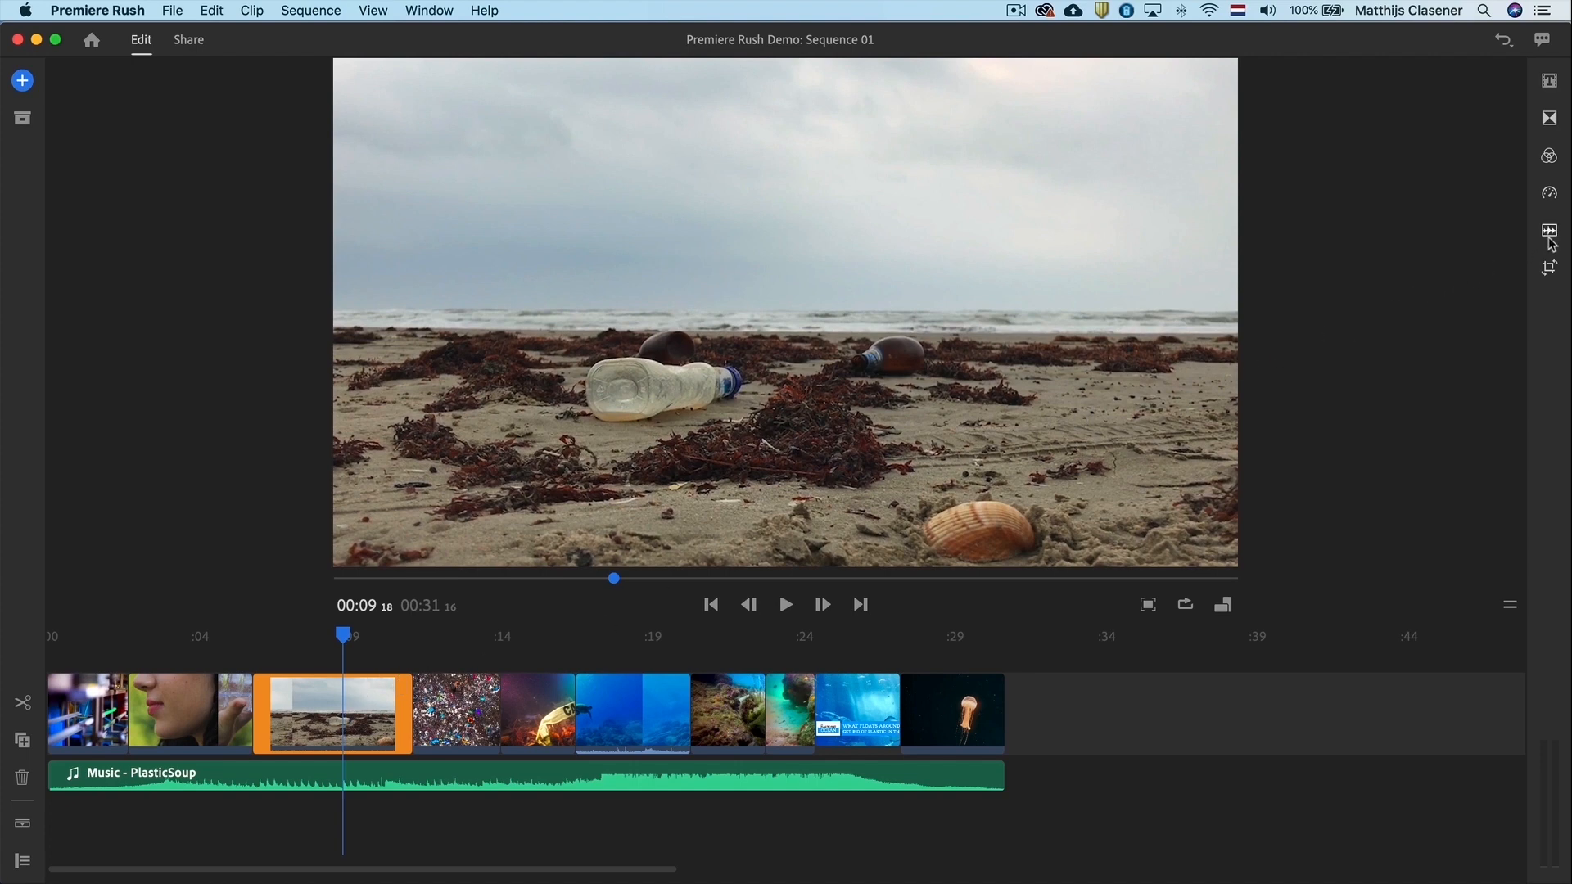
pyautogui.moveTo(1548, 232)
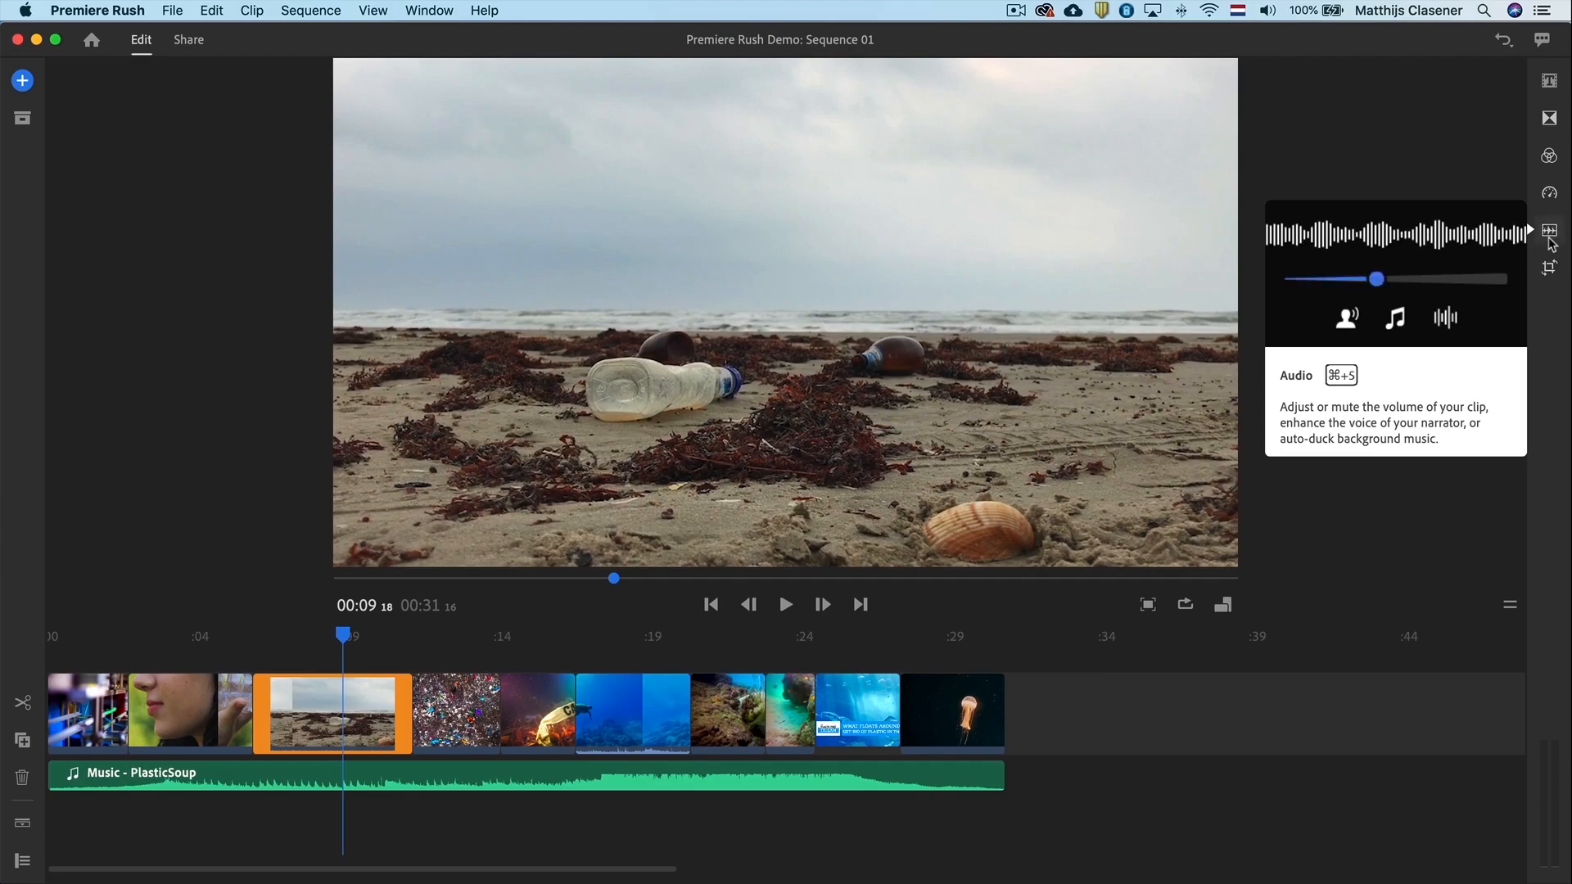
# Step: In the Audio panel, tick Mute for the underwater Turtle clip
pyautogui.click(1549, 233)
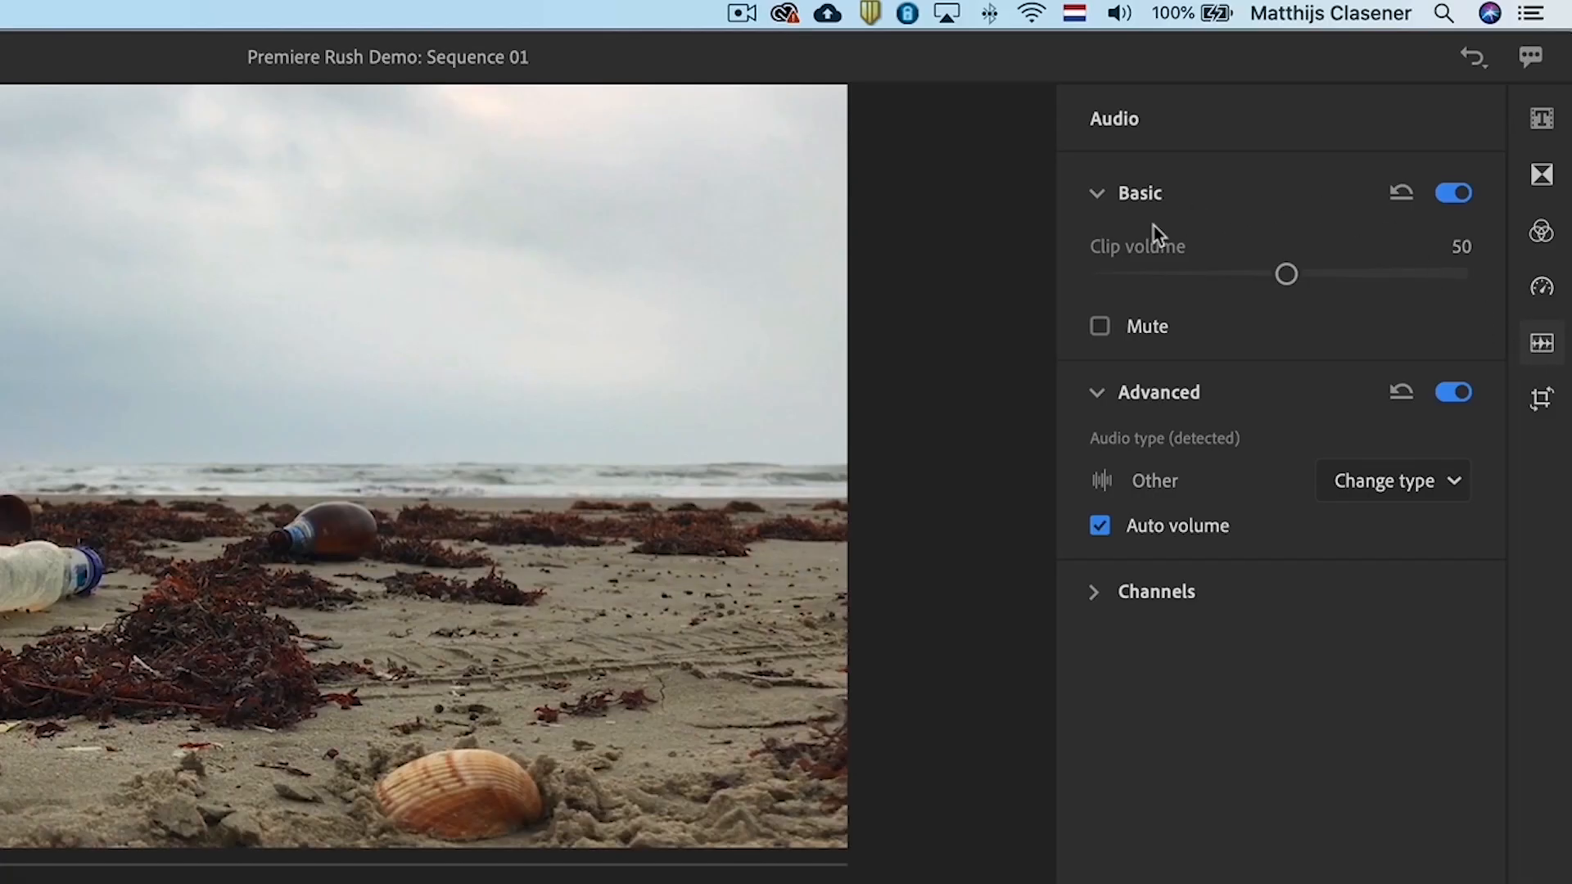
pyautogui.click(1099, 326)
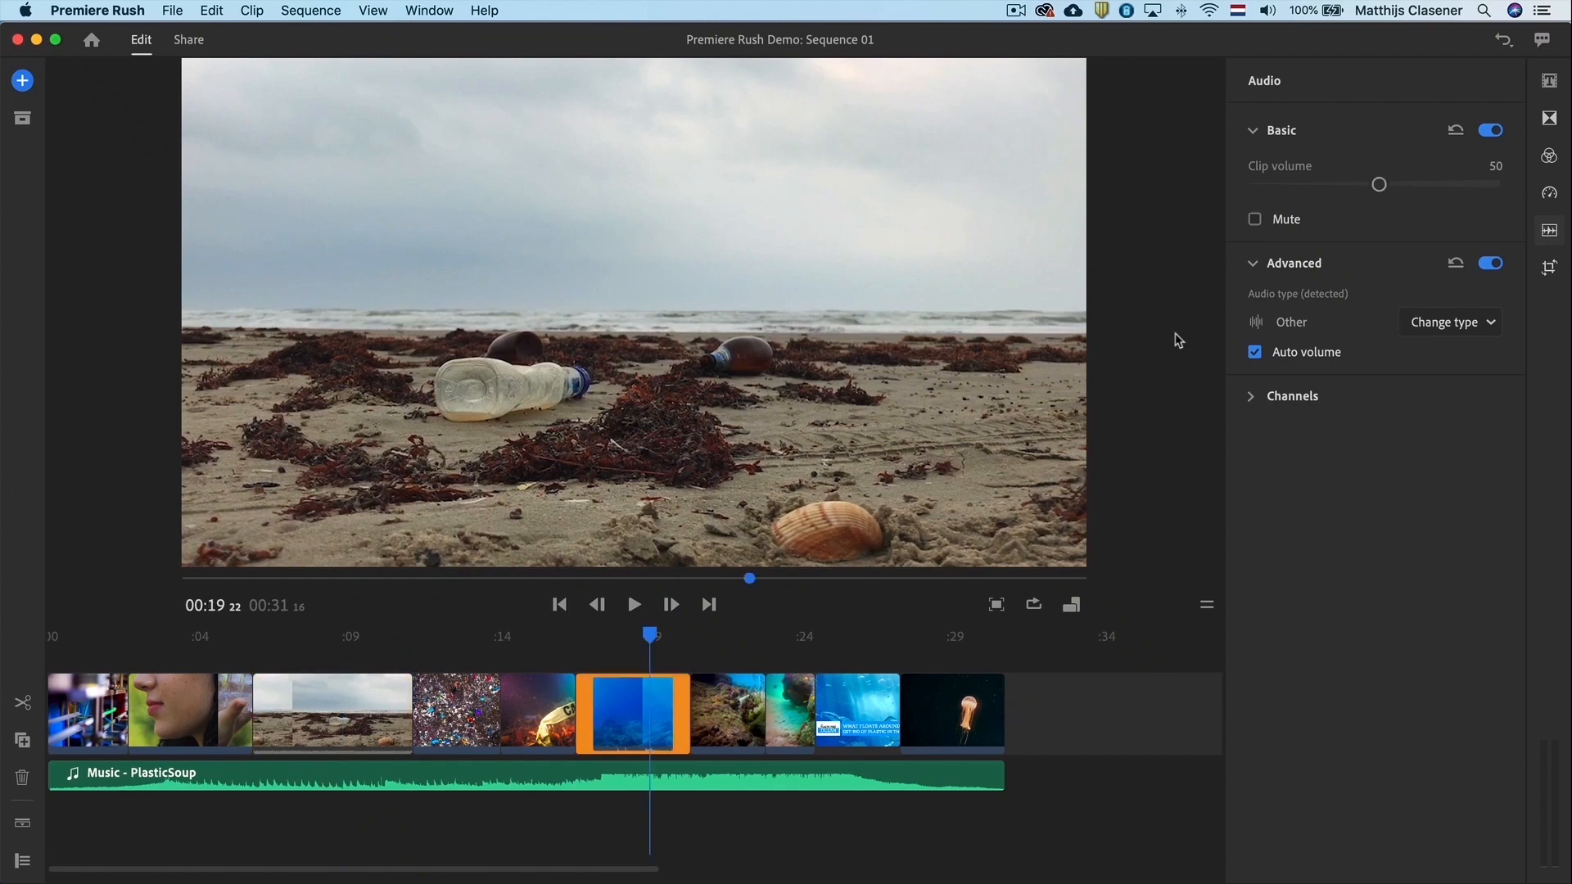
pyautogui.click(1255, 218)
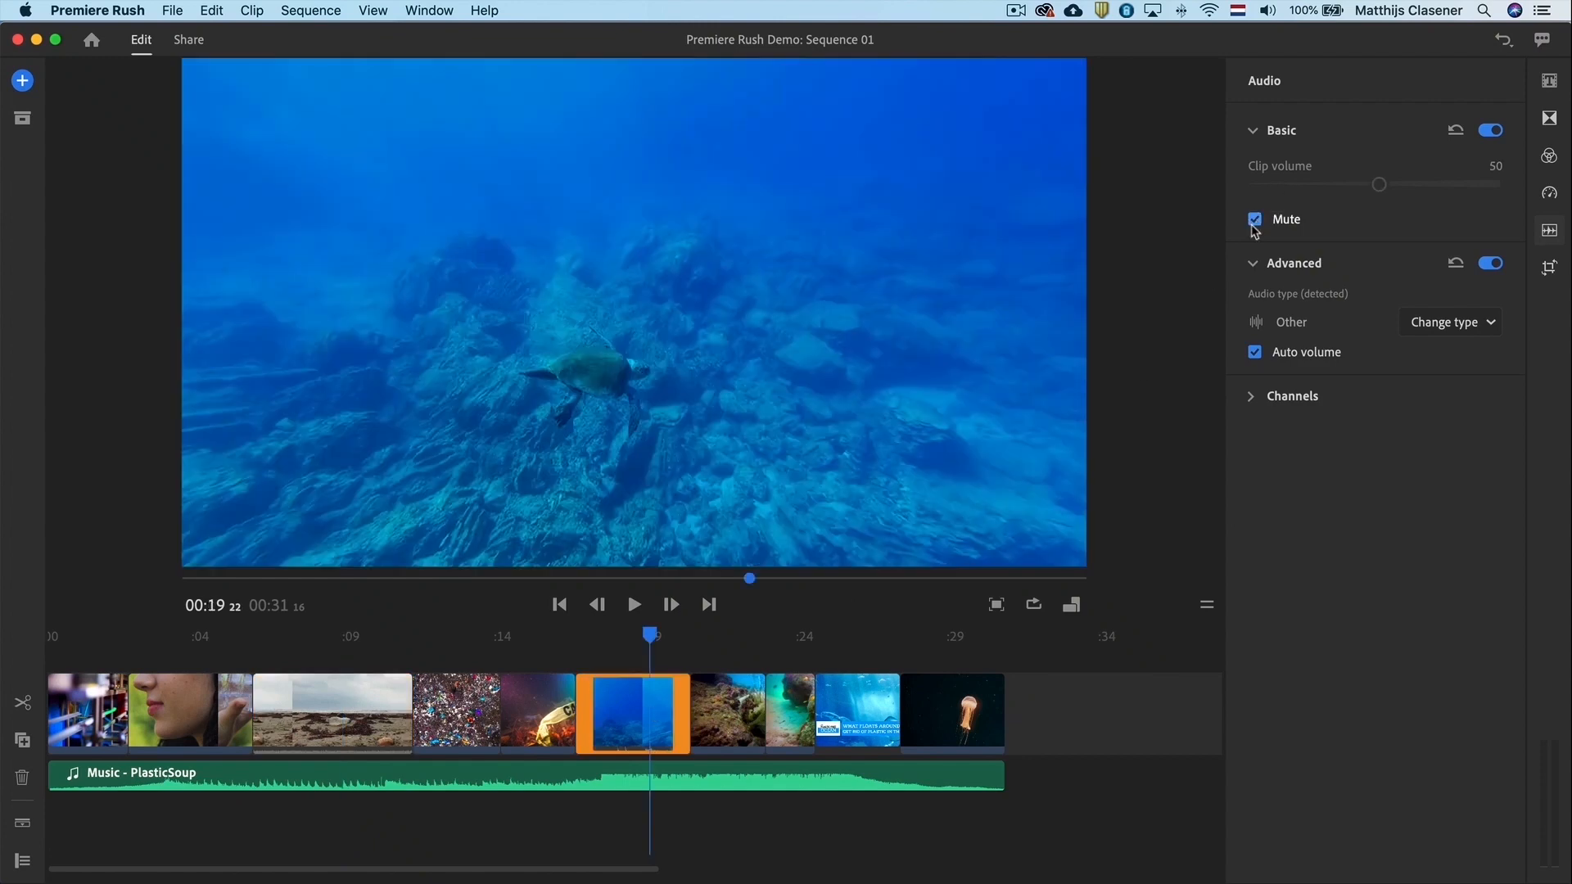